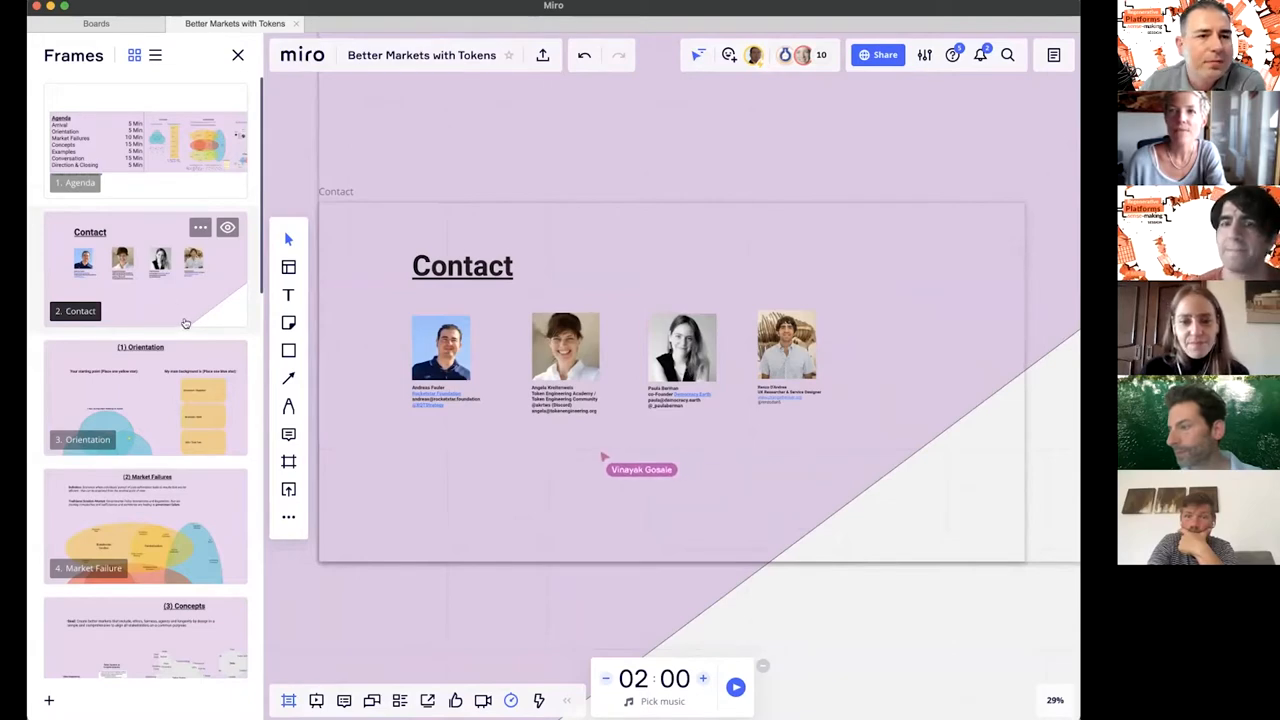
mouse_move(140, 364)
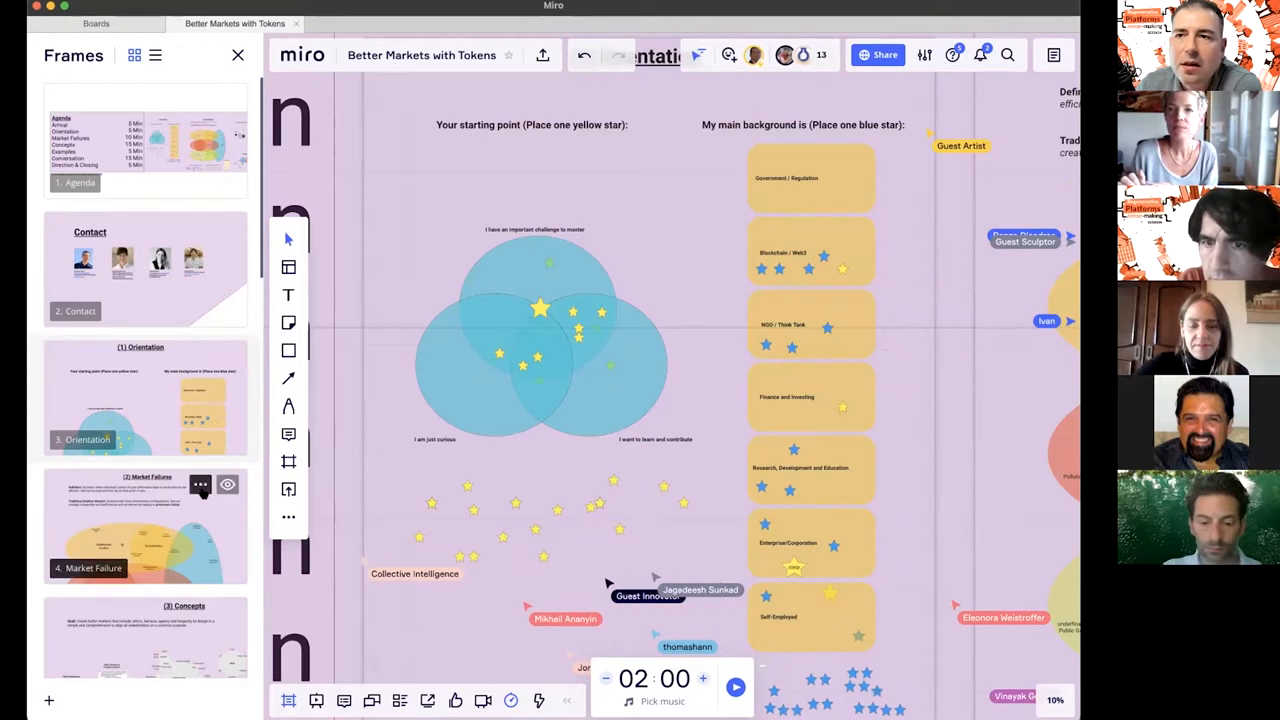
left_click(200, 486)
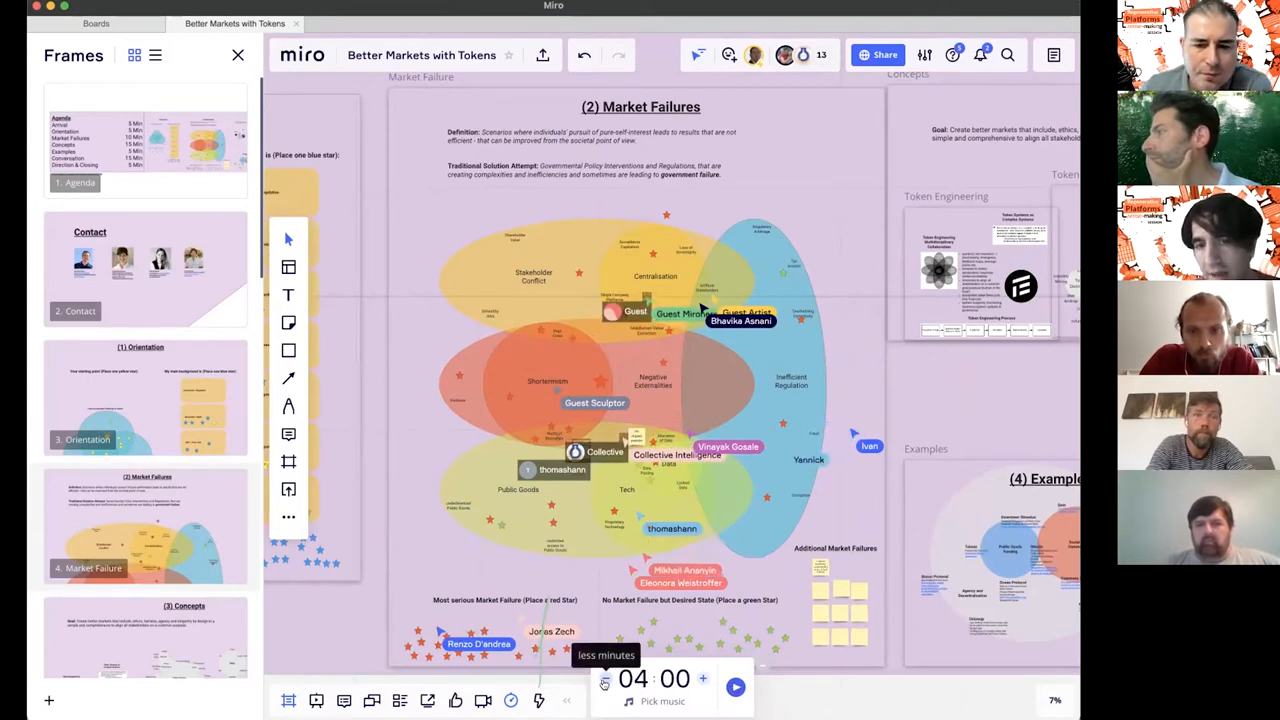
Start the 4-minute countdown so participants can vote with stars on the Market Failures diagram.
left_click(732, 680)
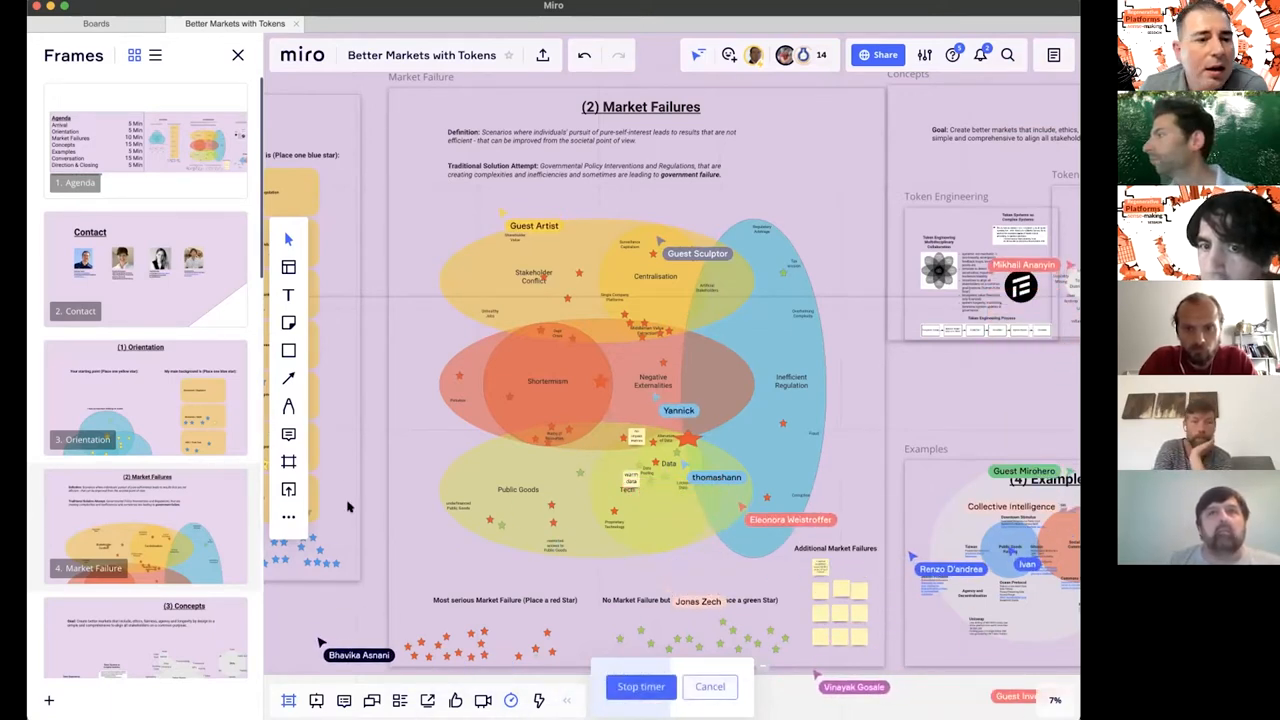
scroll("down", 3)
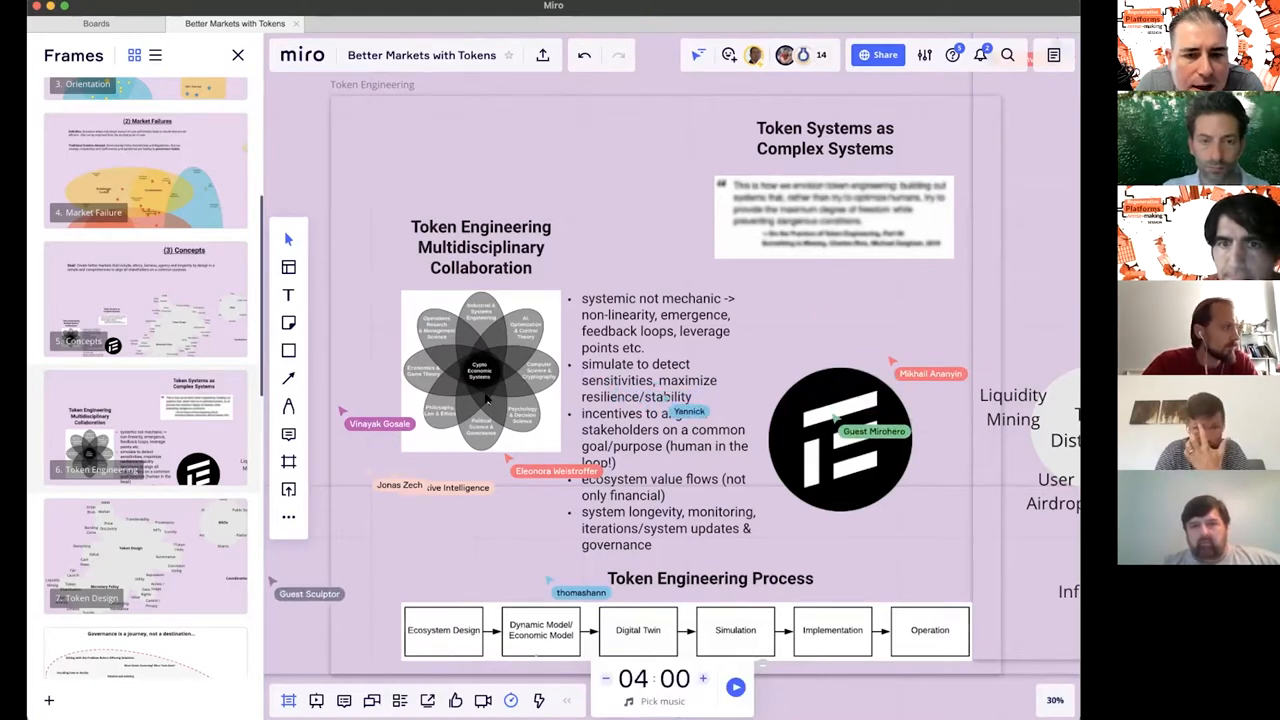
mouse_move(834, 500)
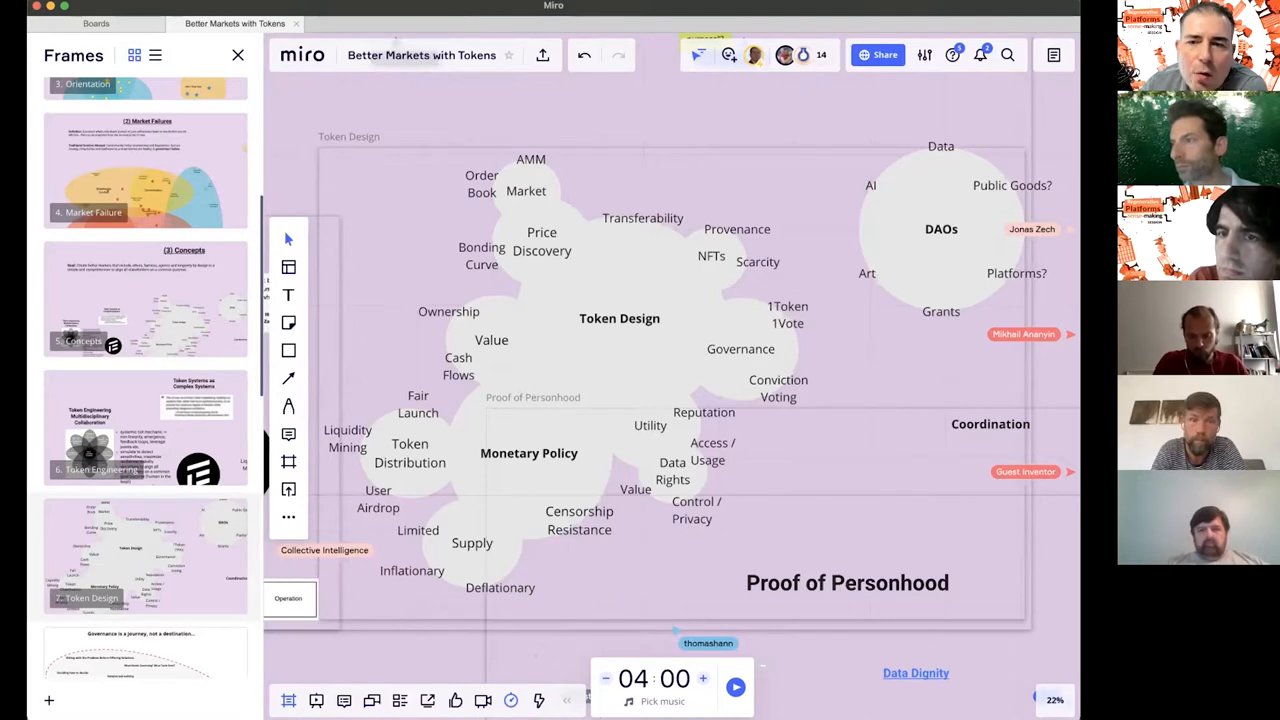
mouse_move(784, 574)
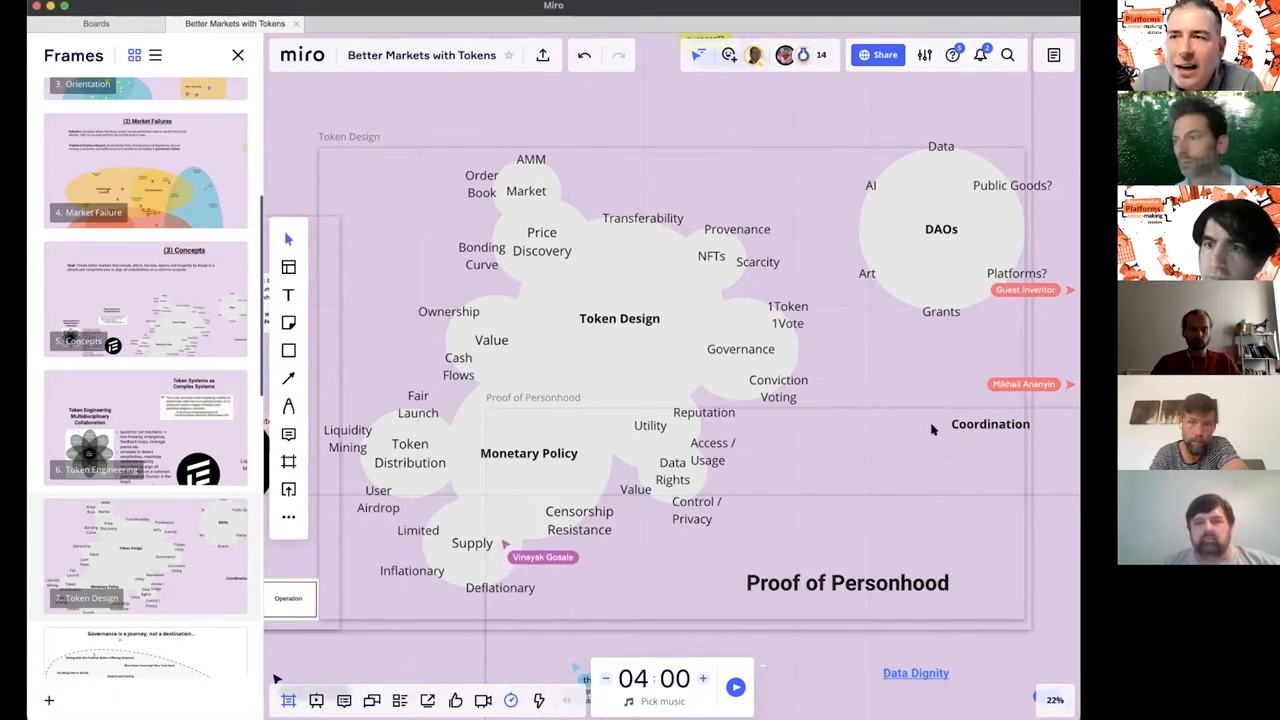
mouse_move(512, 396)
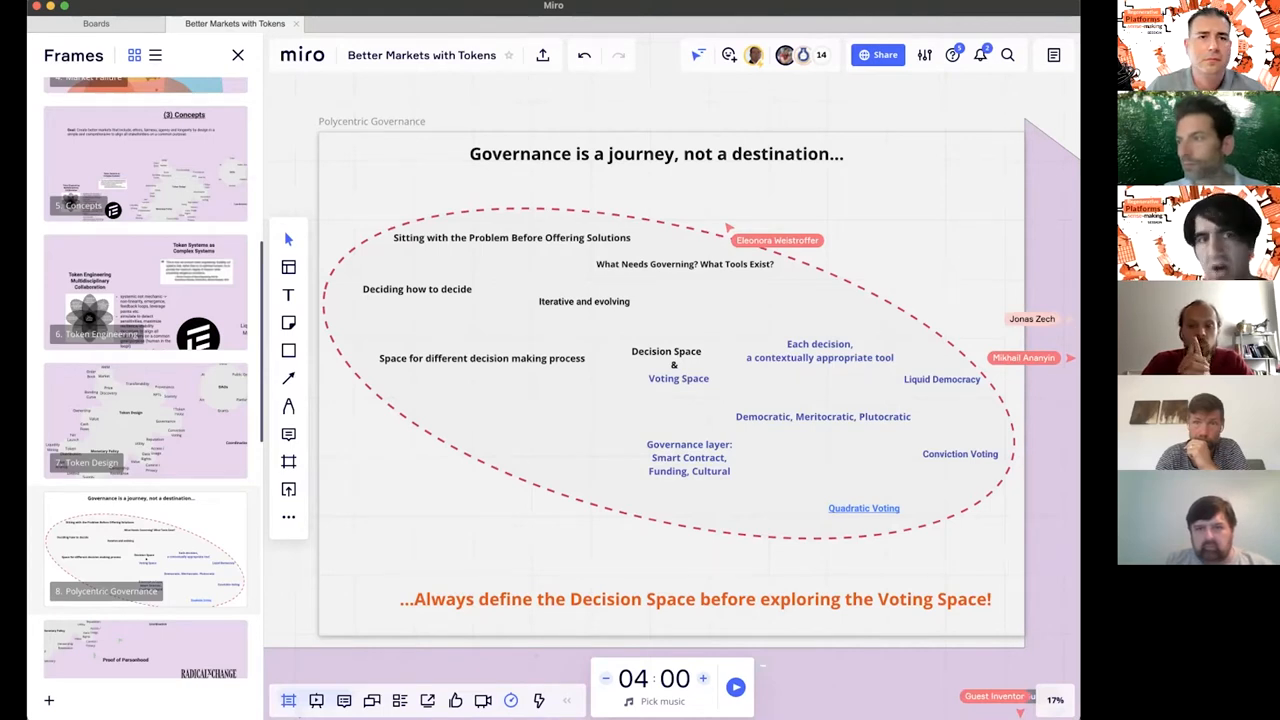
mouse_move(1000, 316)
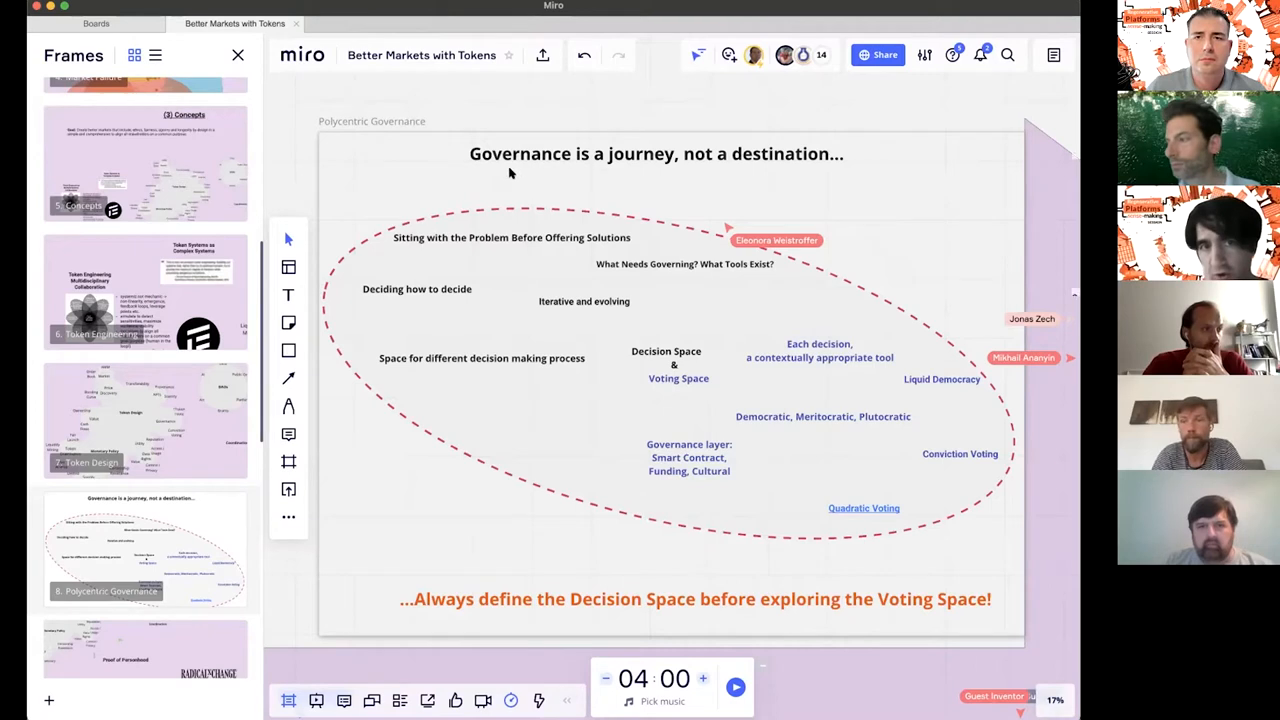
mouse_move(1054, 124)
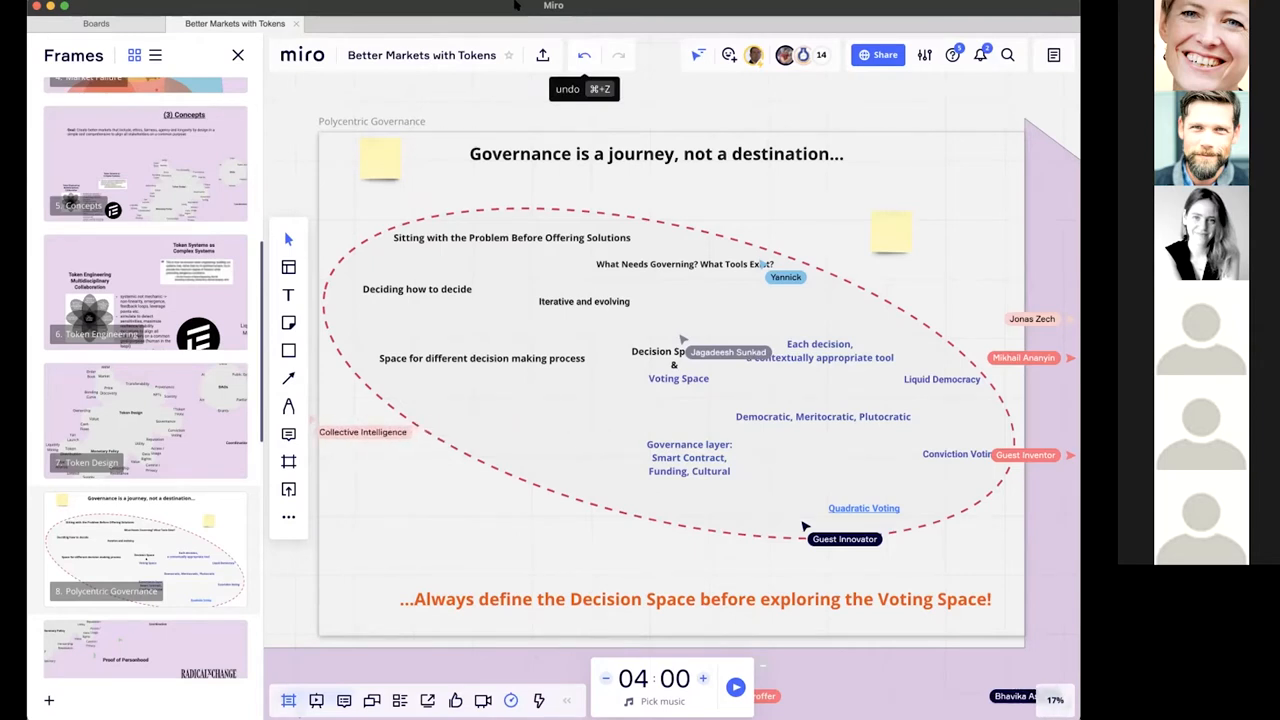
left_click_drag(362, 432, 628, 436)
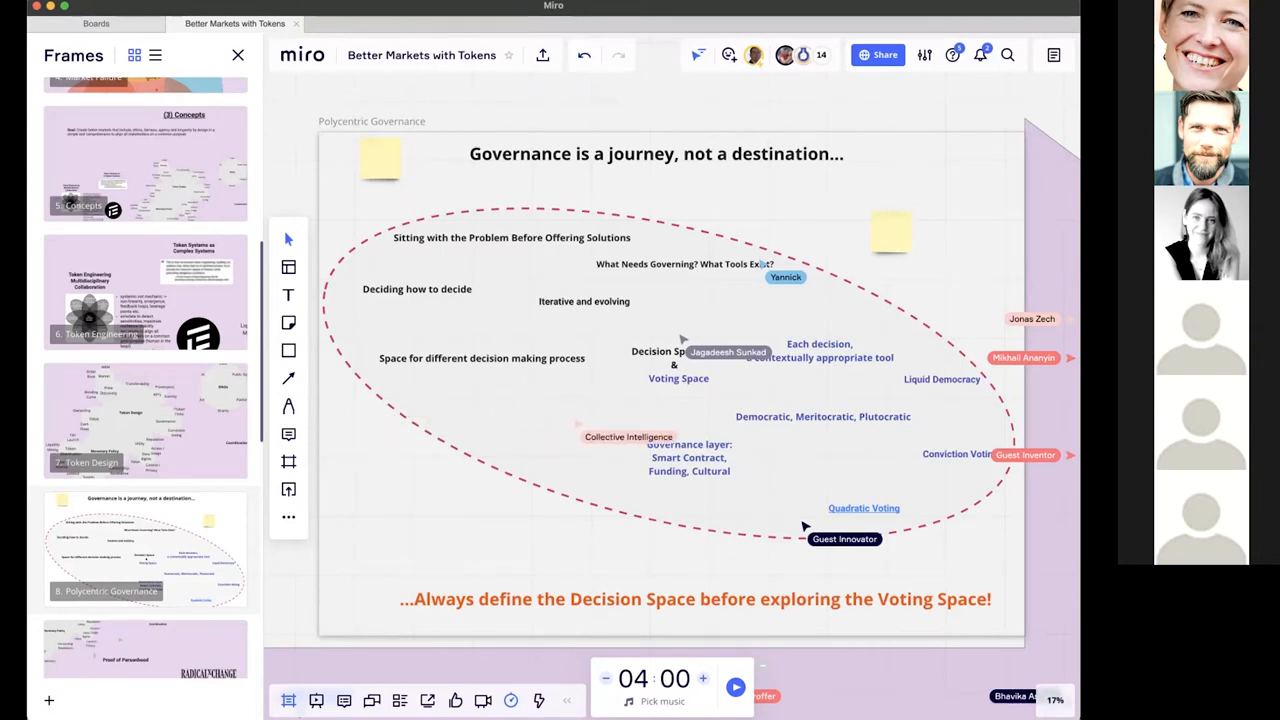
mouse_move(872, 450)
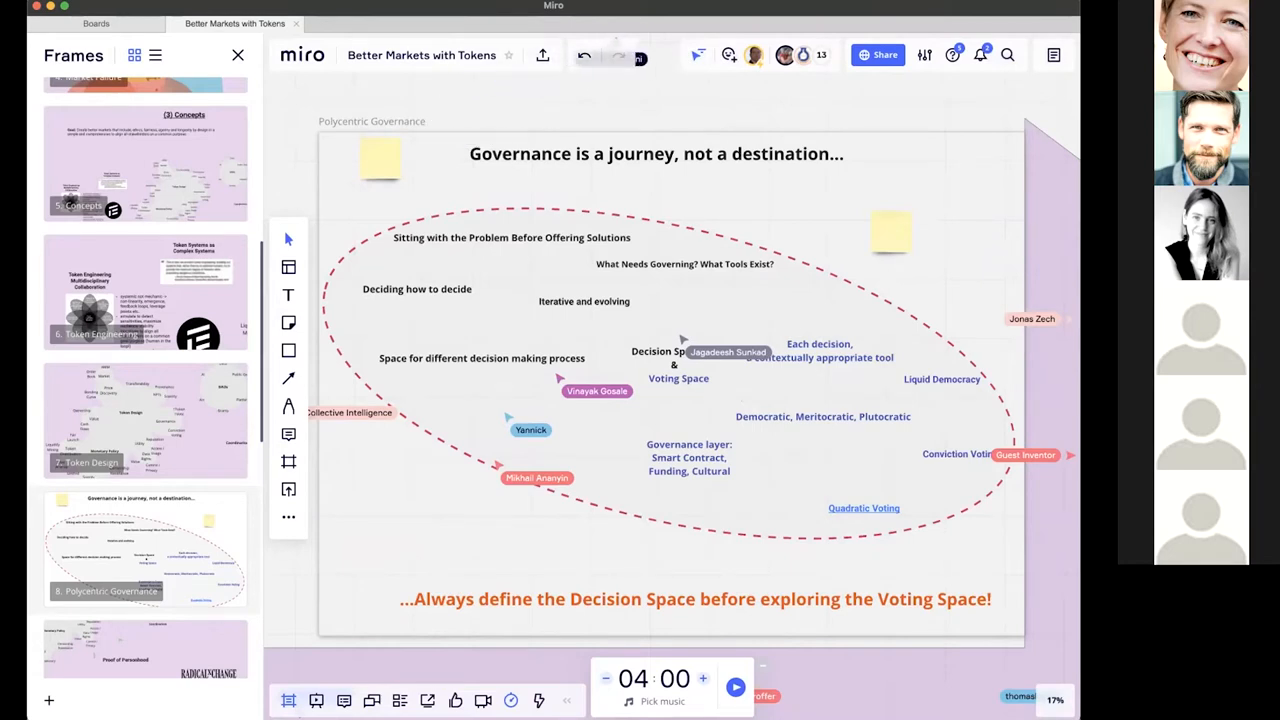
mouse_move(660, 56)
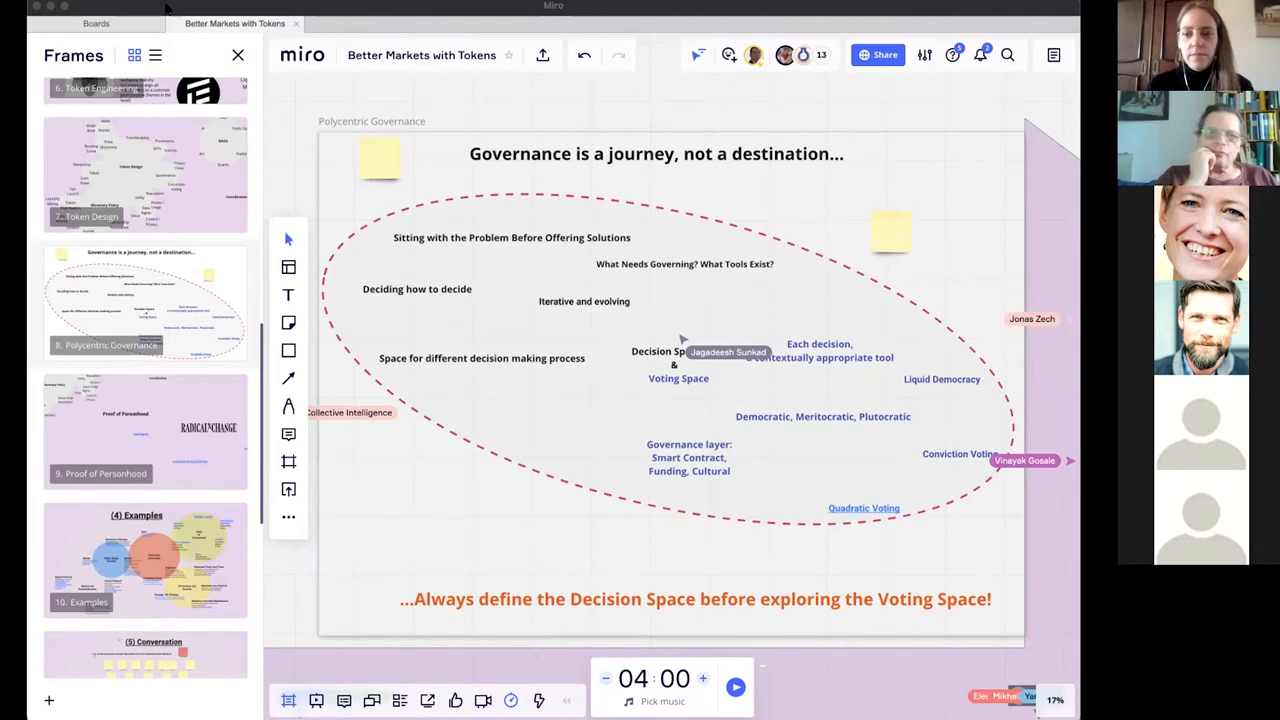
mouse_move(594, 354)
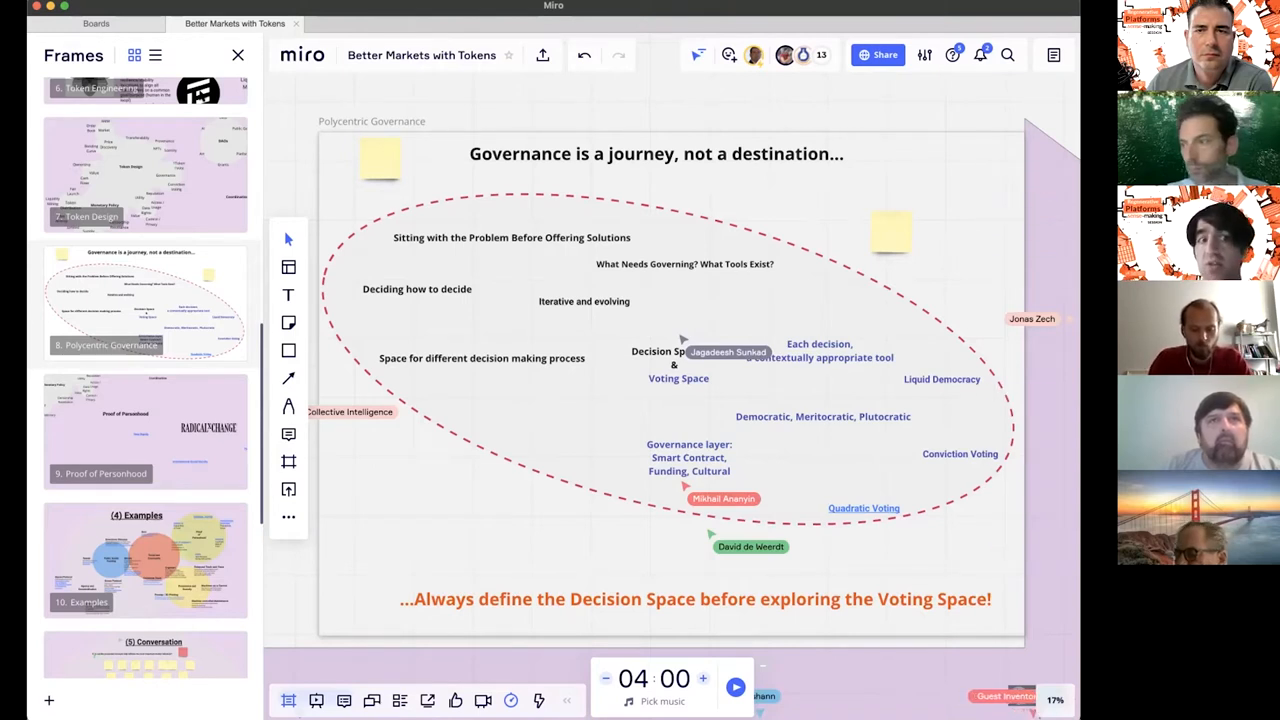
mouse_move(880, 164)
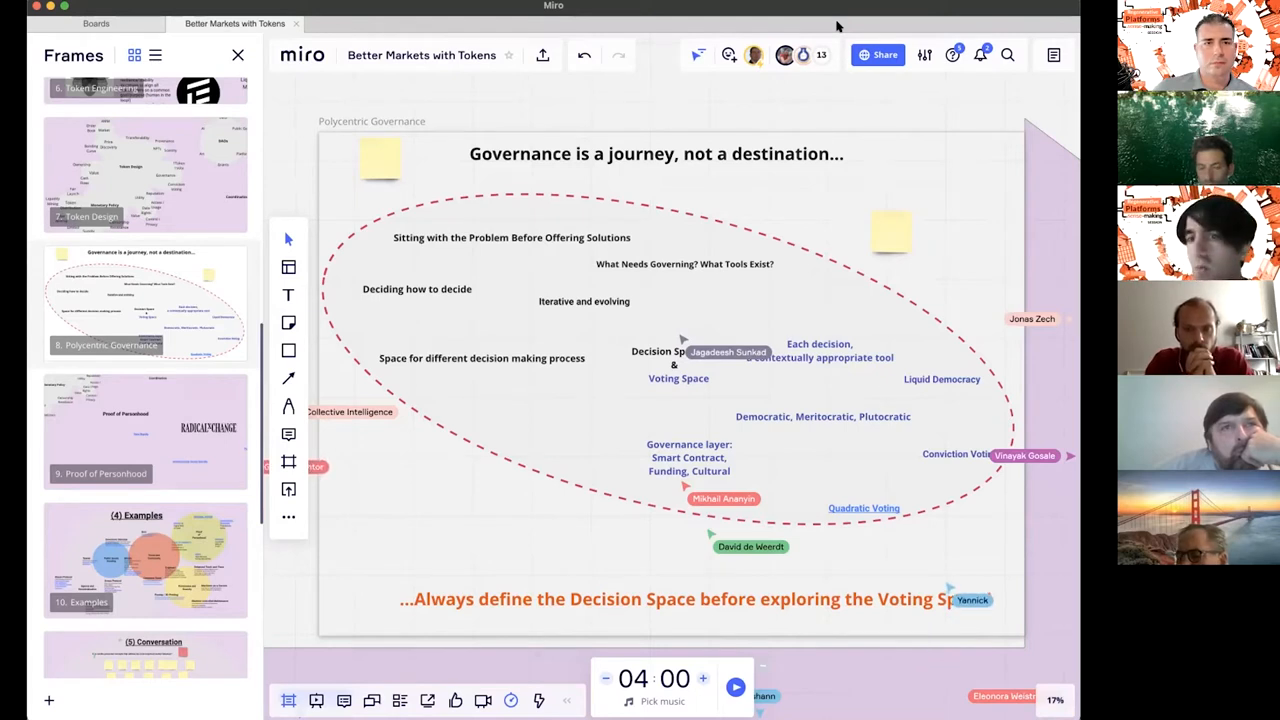
mouse_move(888, 548)
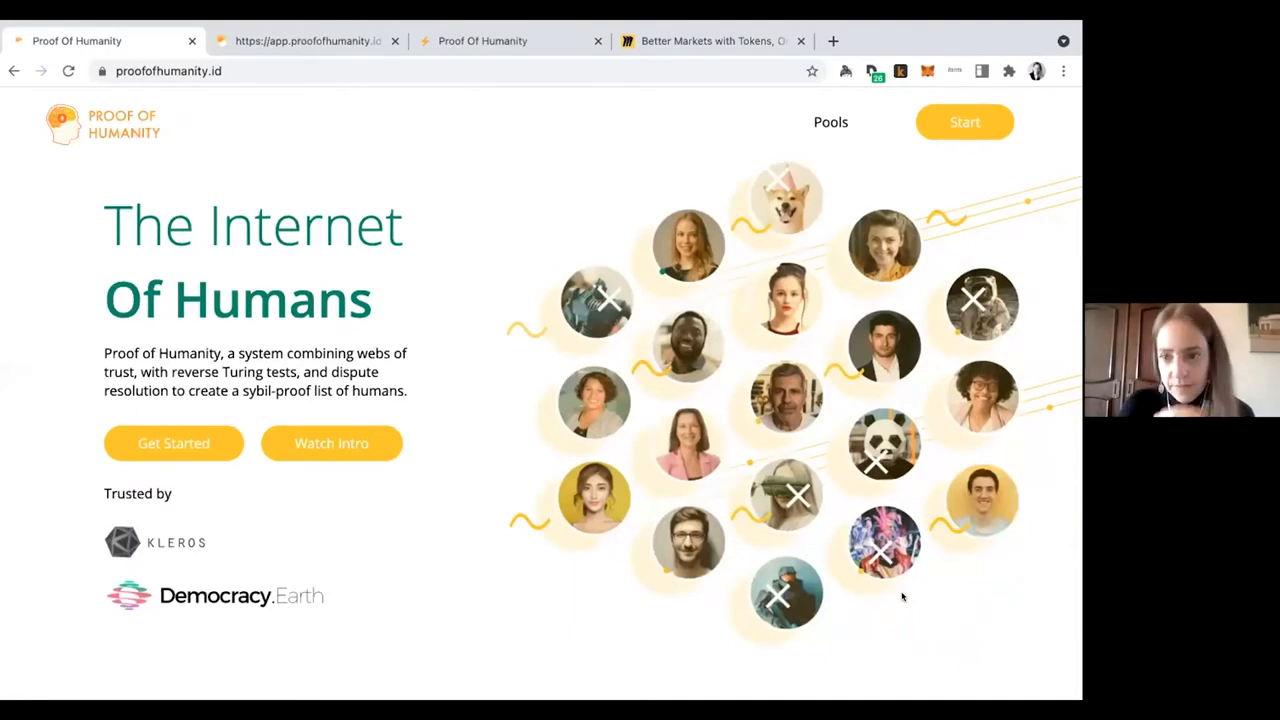
mouse_move(474, 612)
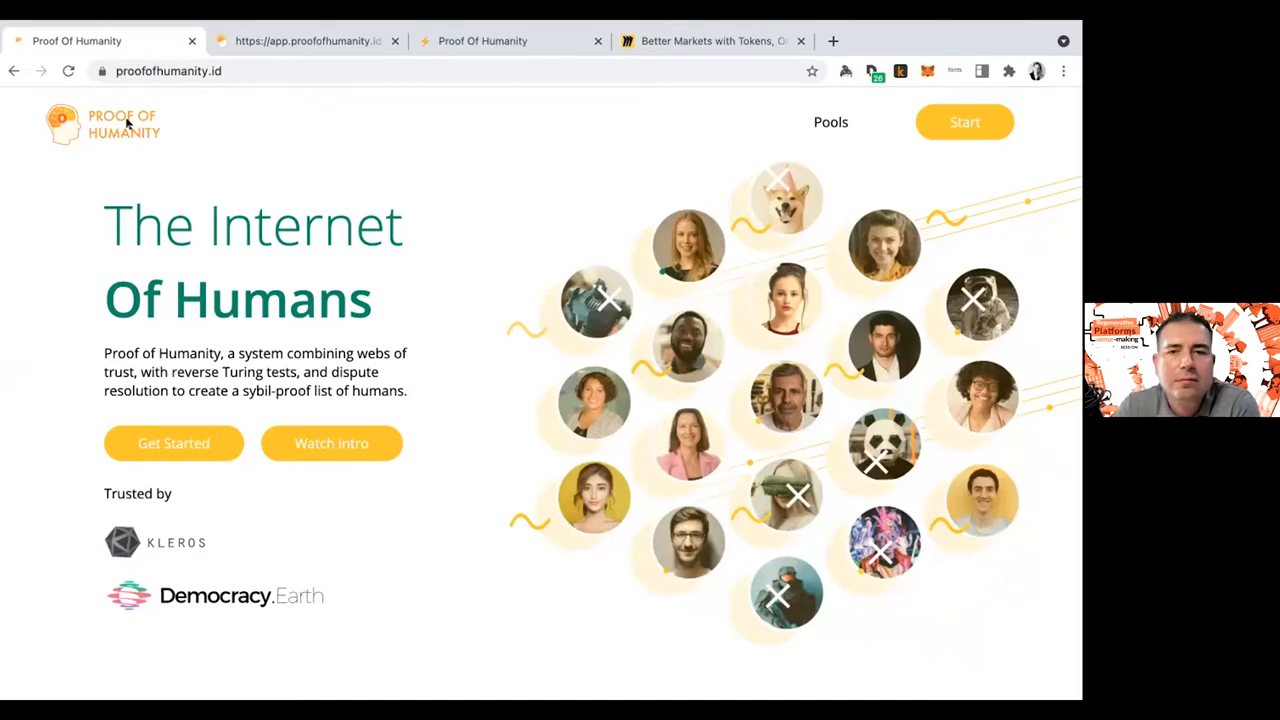
mouse_move(136, 148)
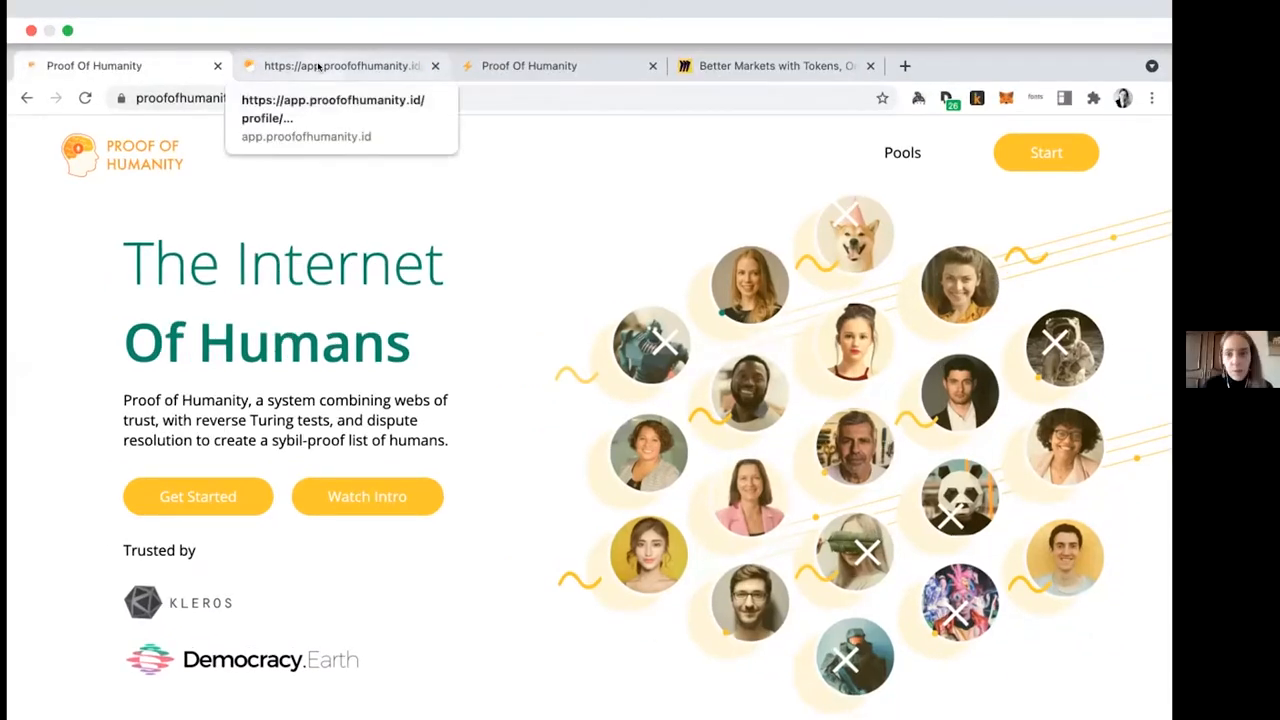
Switch to a registered human's Proof of Humanity profile showing video, vouchers and accrued UBI.
left_click(340, 66)
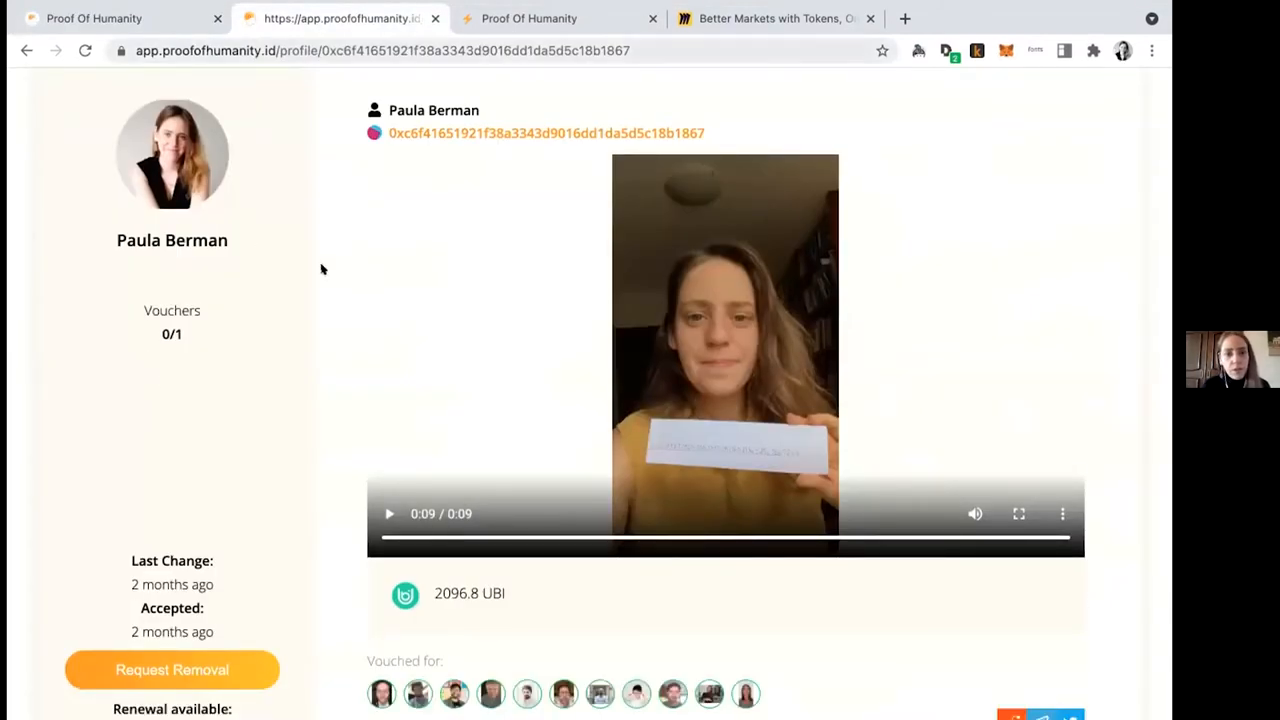
mouse_move(360, 492)
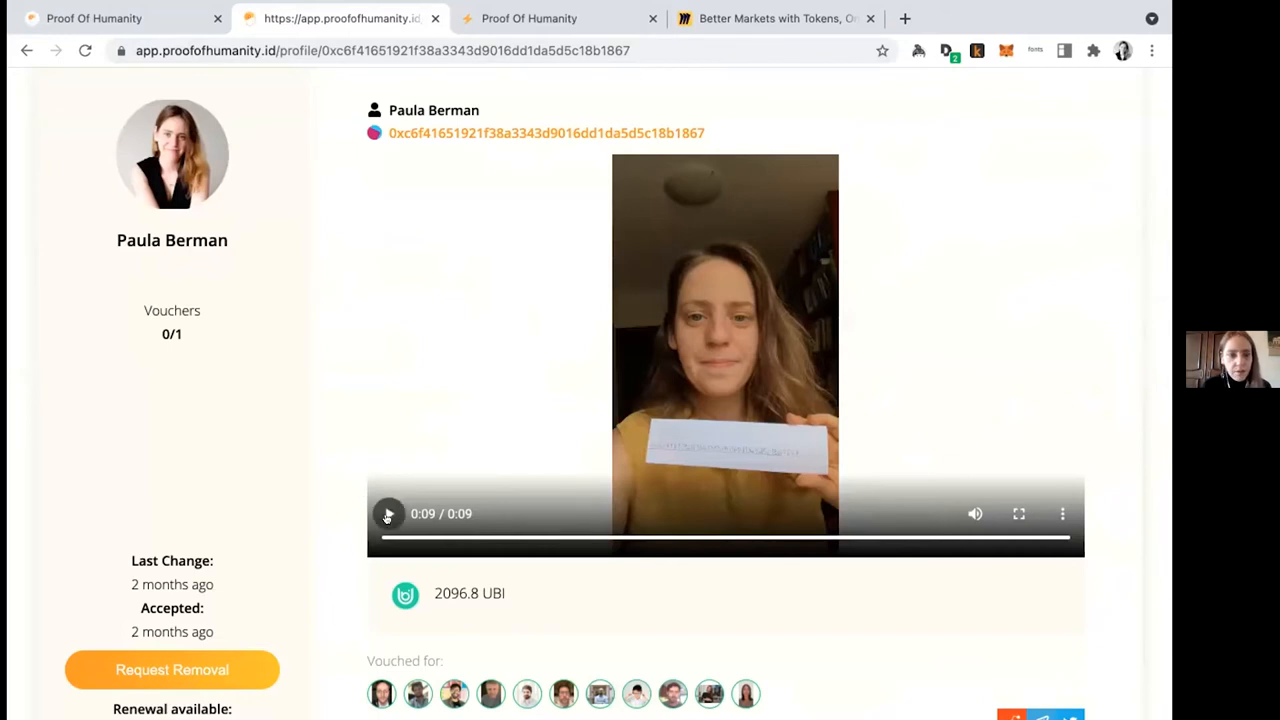
Replay the profile's verification video, then reveal the accrued UBI balance and renewal eligibility below.
left_click(388, 514)
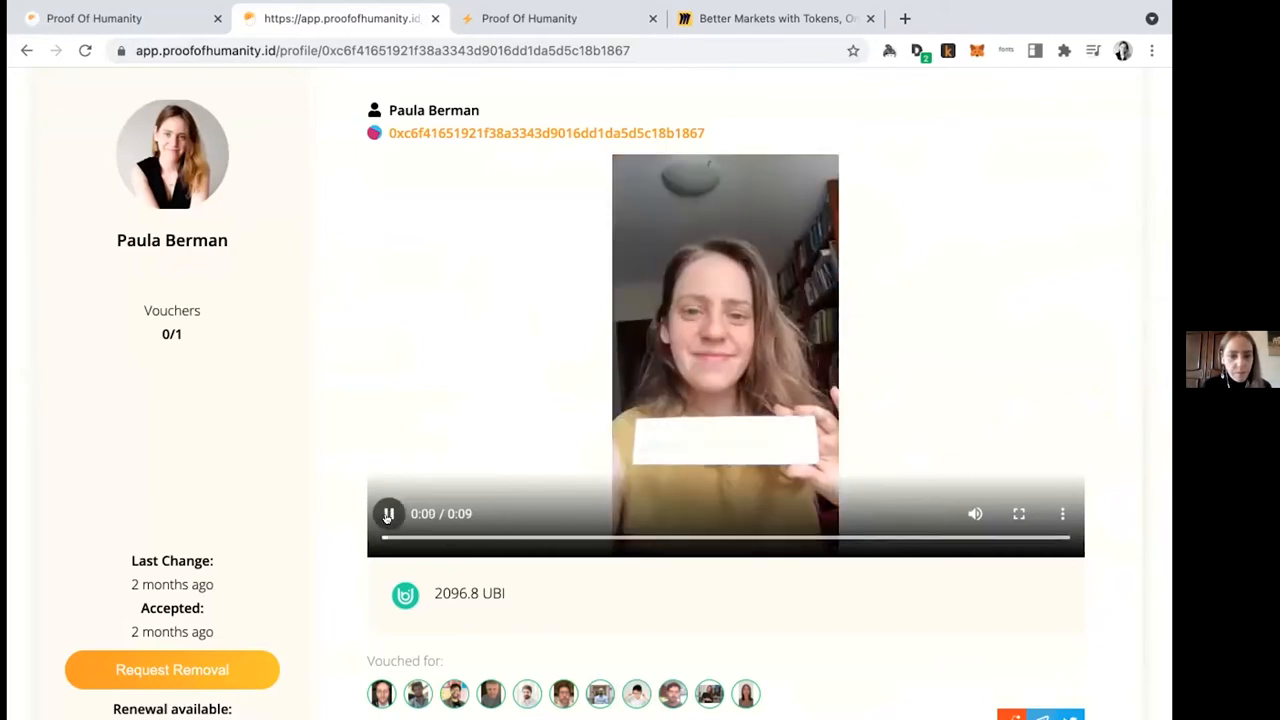
left_click(388, 514)
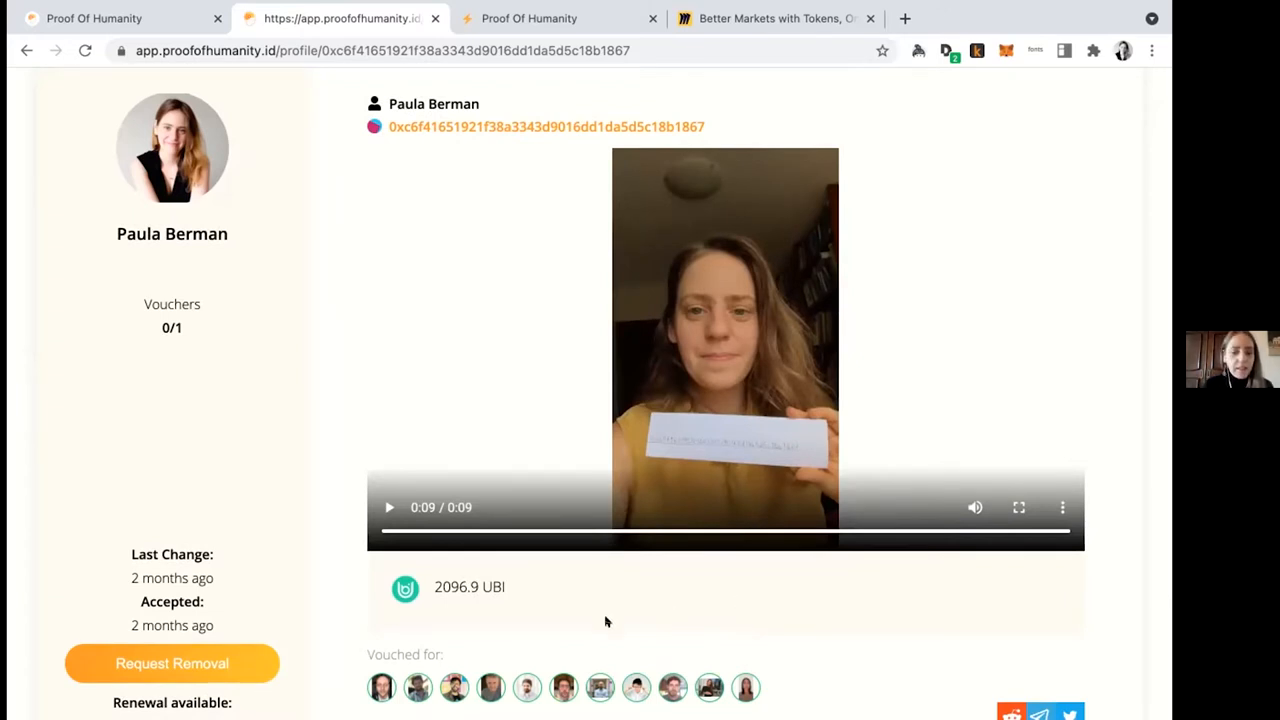
scroll("down", 3)
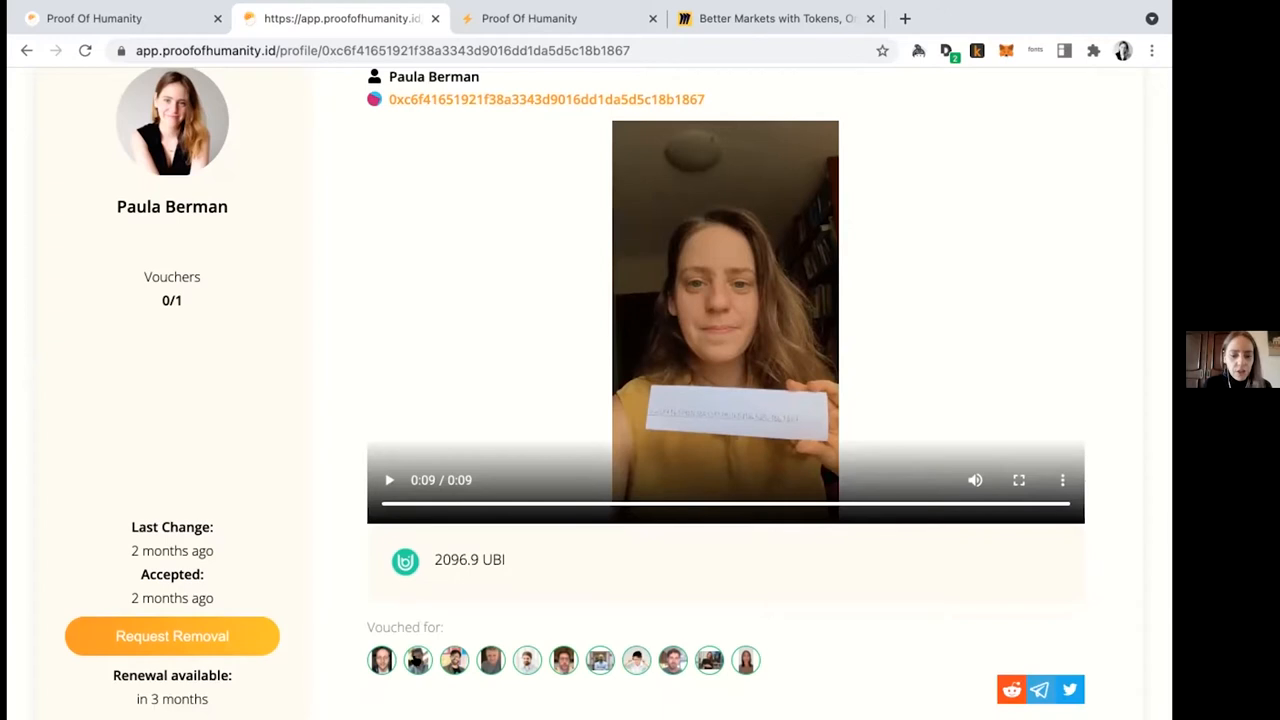
mouse_move(796, 660)
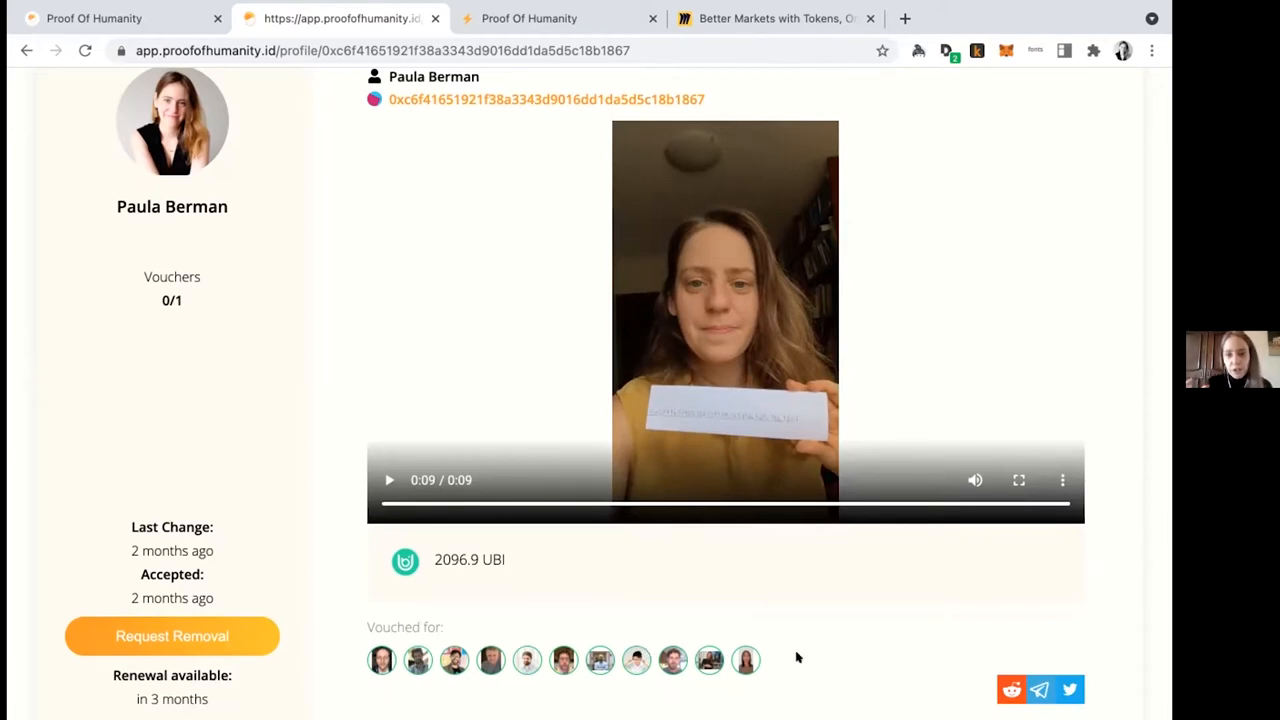
mouse_move(640, 630)
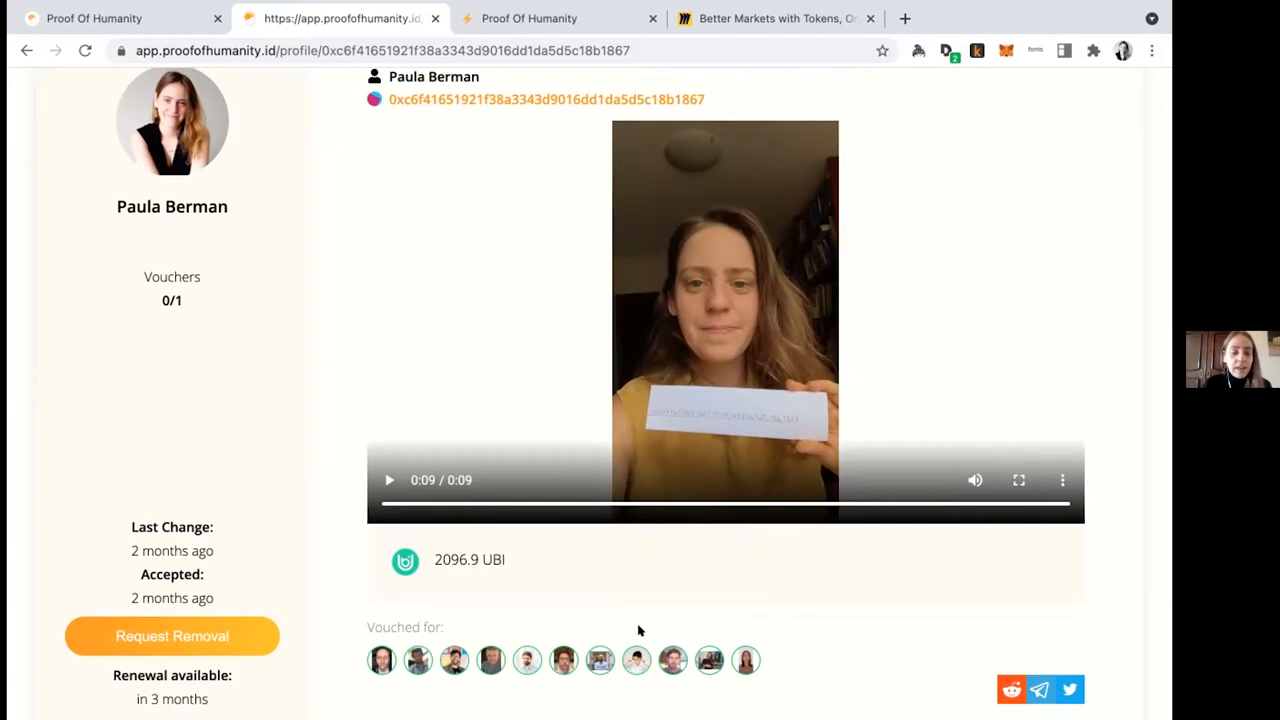
scroll("down", 3)
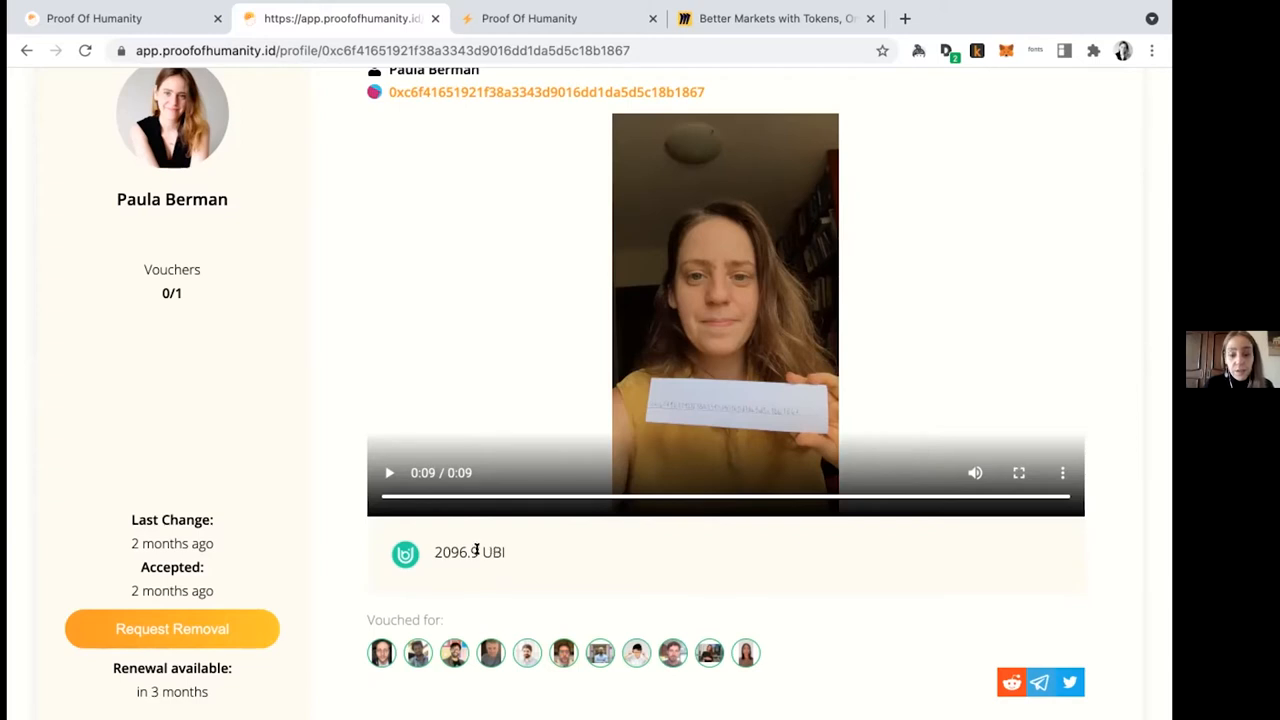
mouse_move(520, 556)
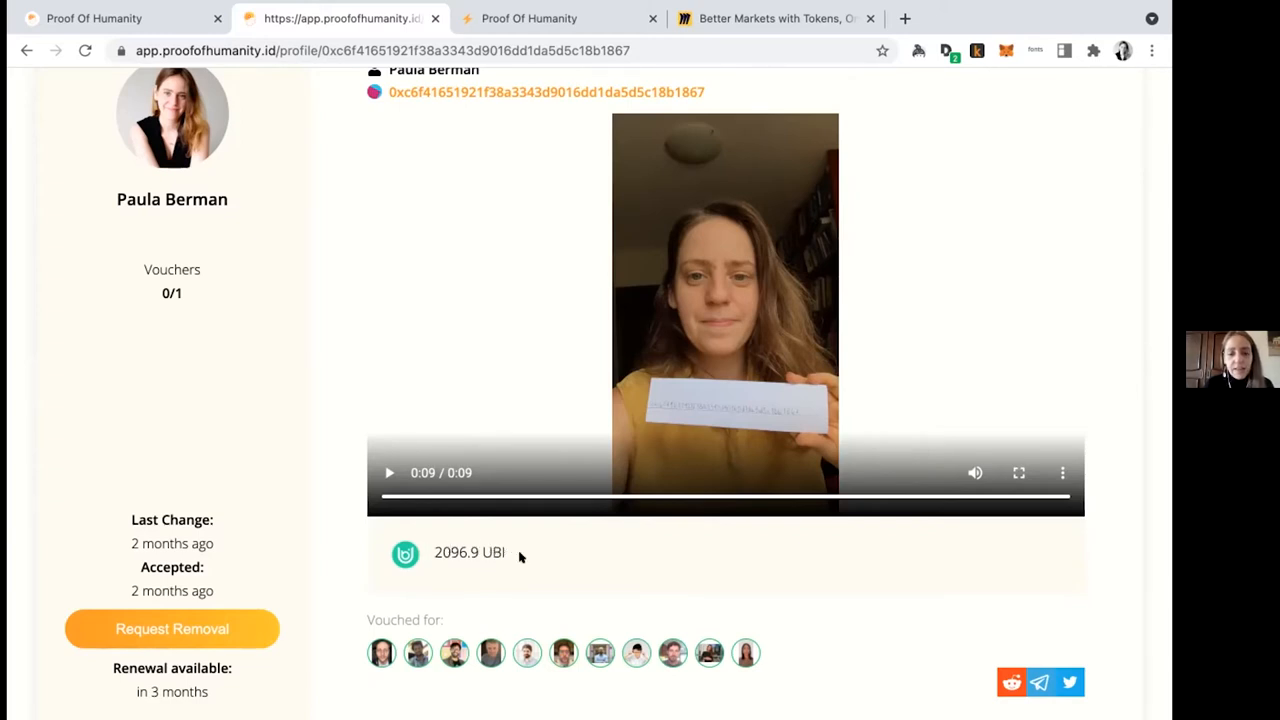
mouse_move(452, 592)
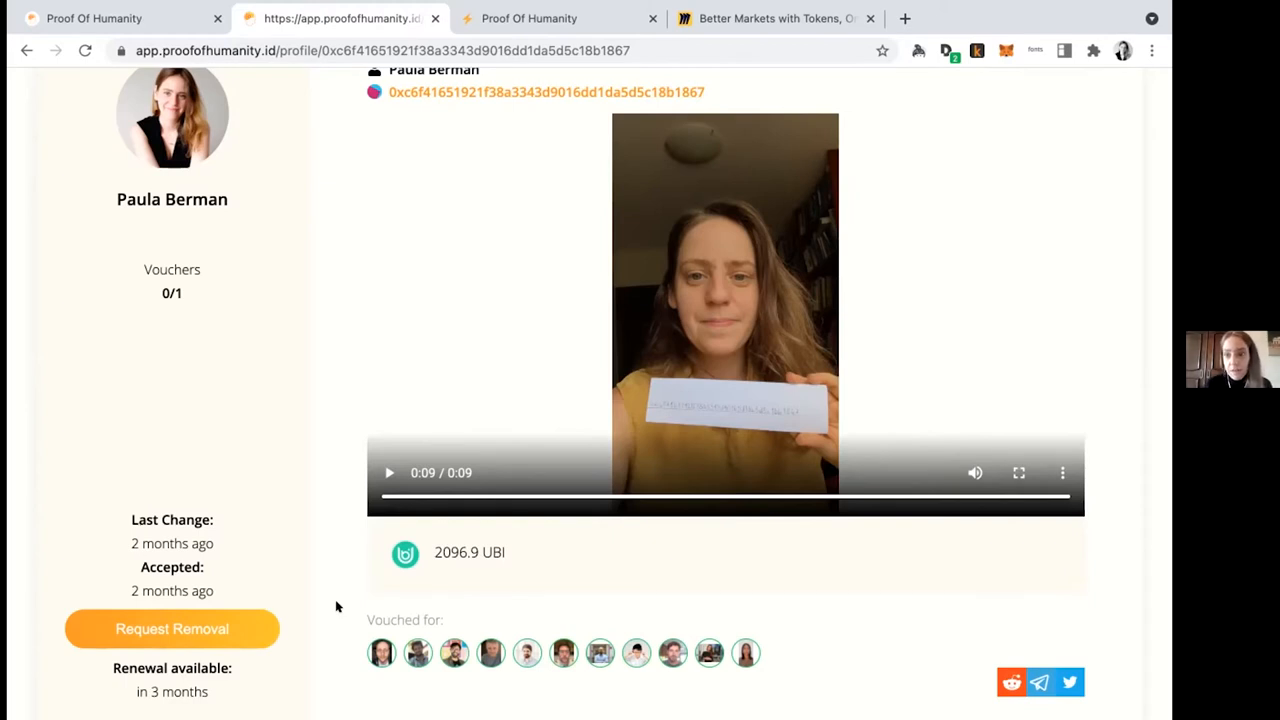
mouse_move(292, 606)
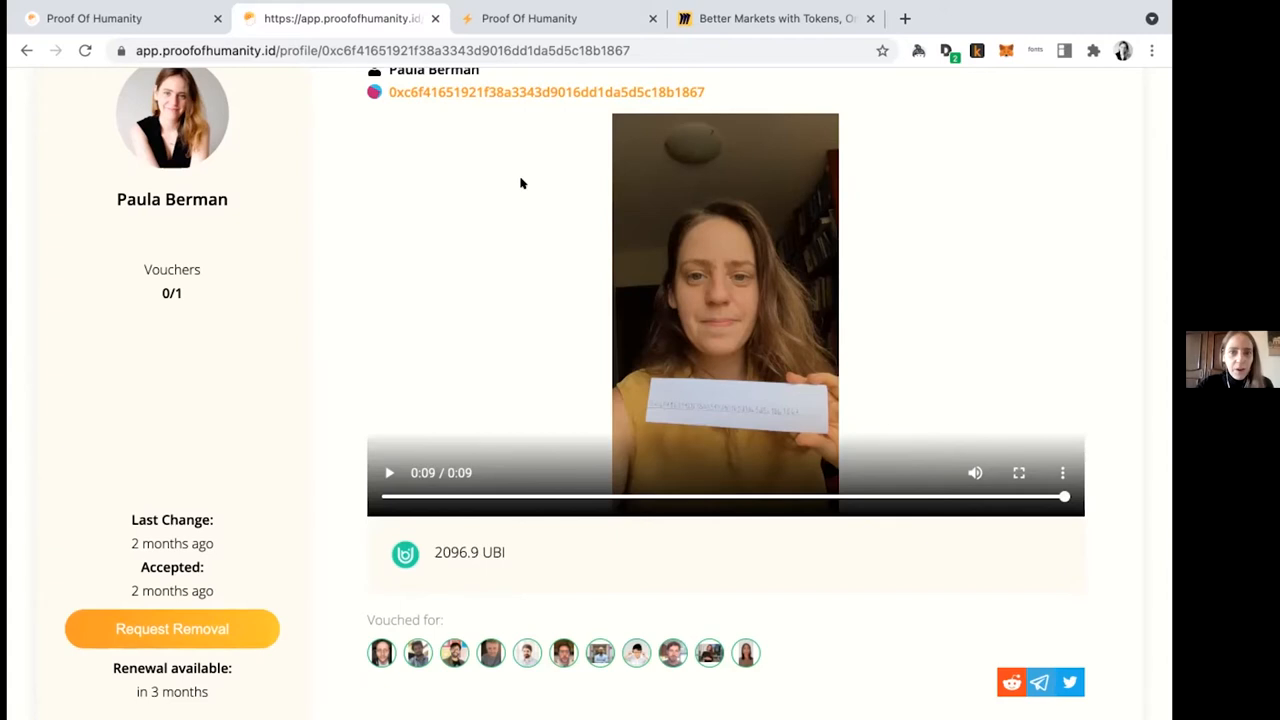
mouse_move(536, 48)
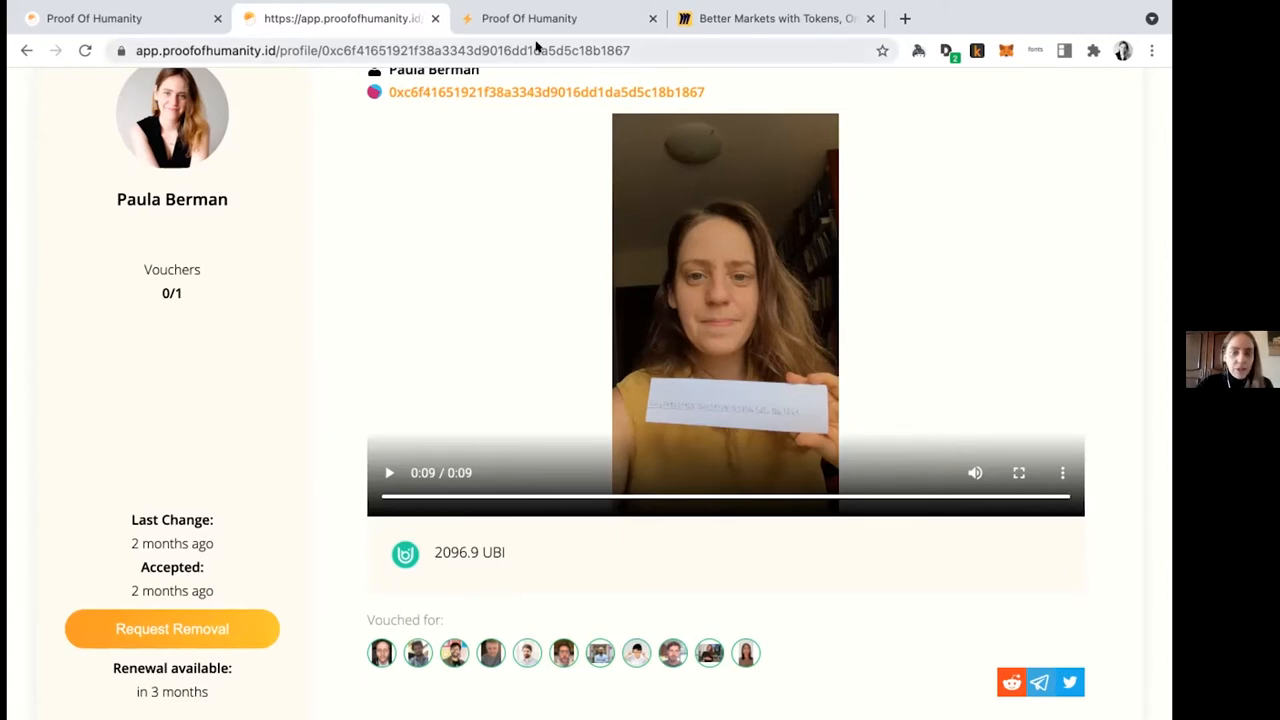
mouse_move(488, 552)
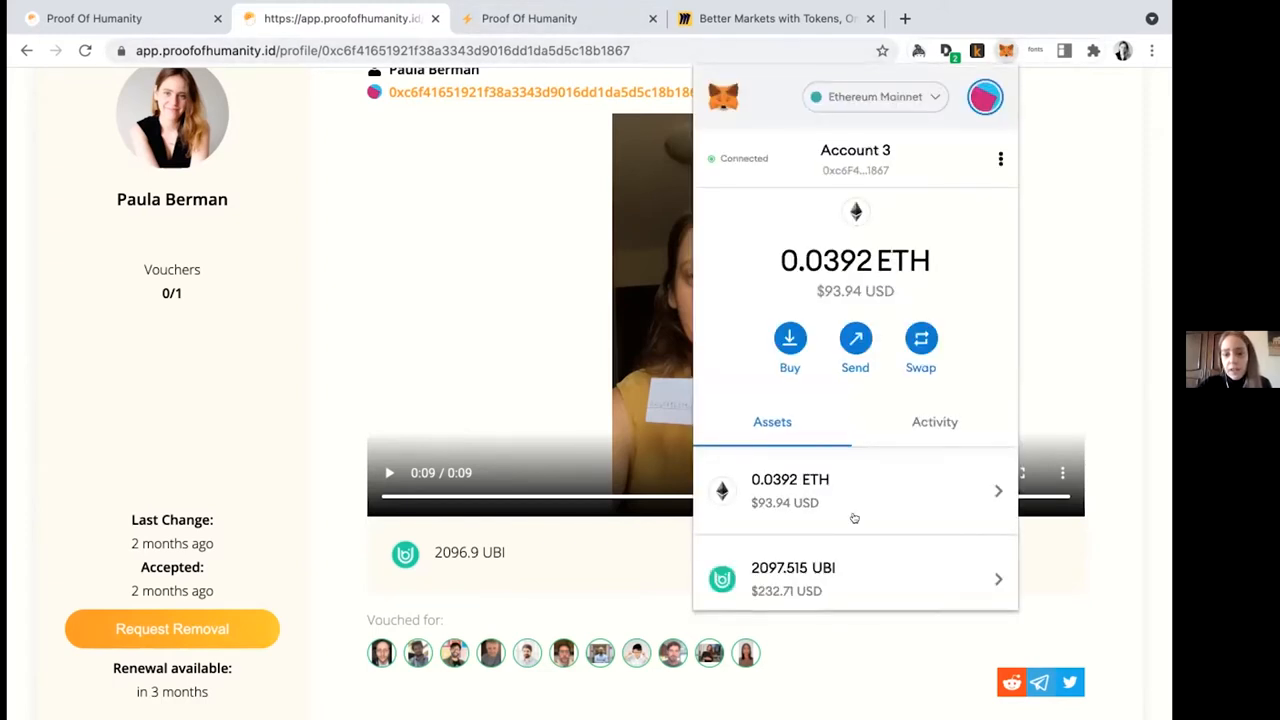
mouse_move(748, 592)
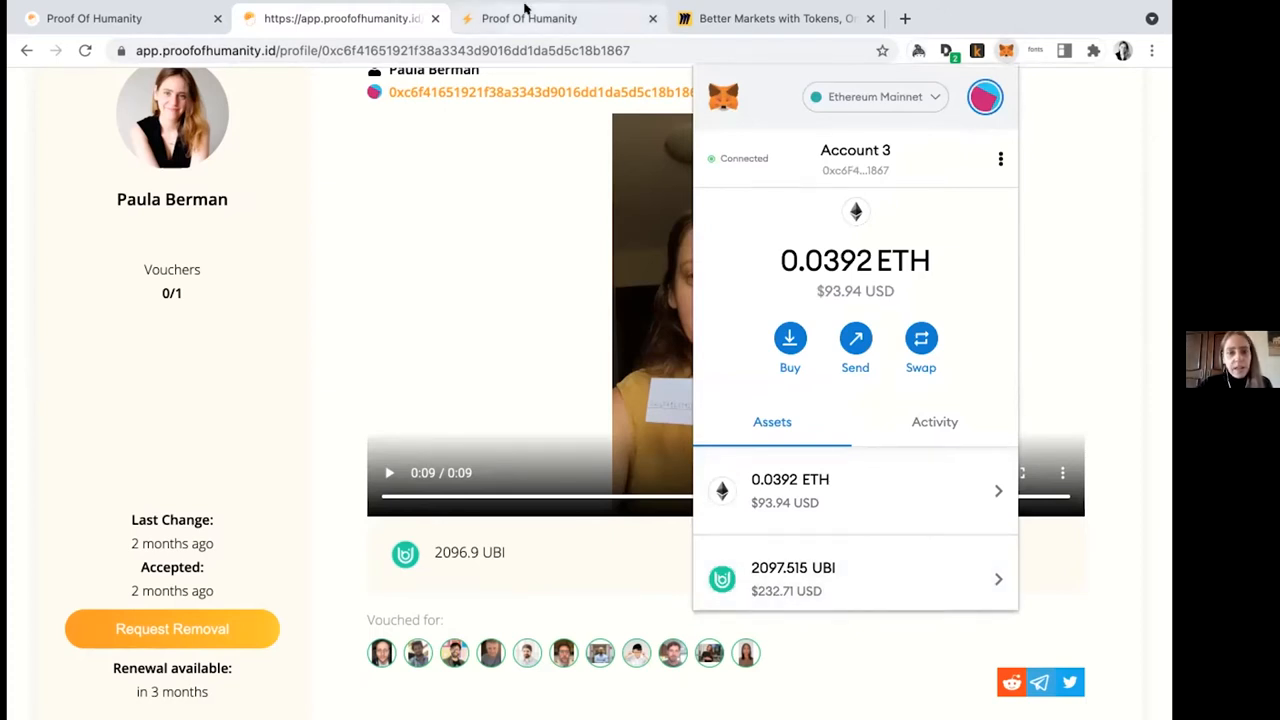
Show the Snapshot poh.eth space and browse down its list of closed governance proposals.
left_click(526, 18)
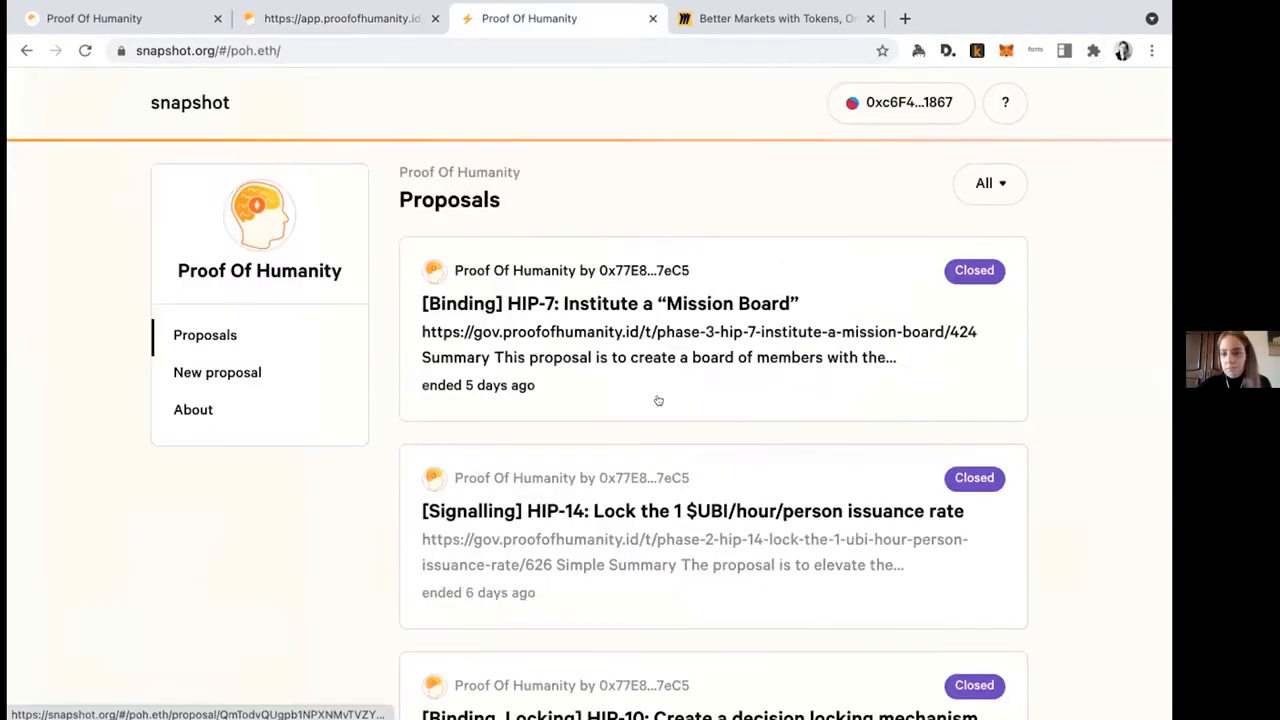
mouse_move(468, 110)
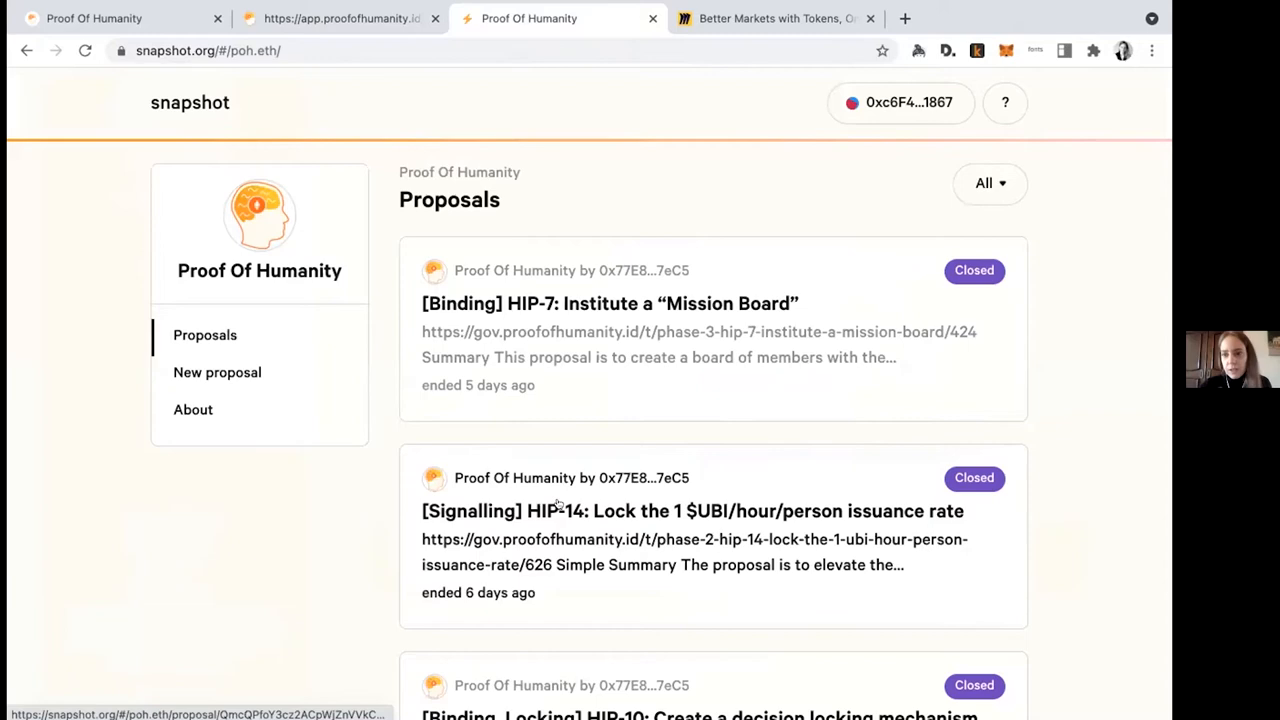
scroll("down", 3)
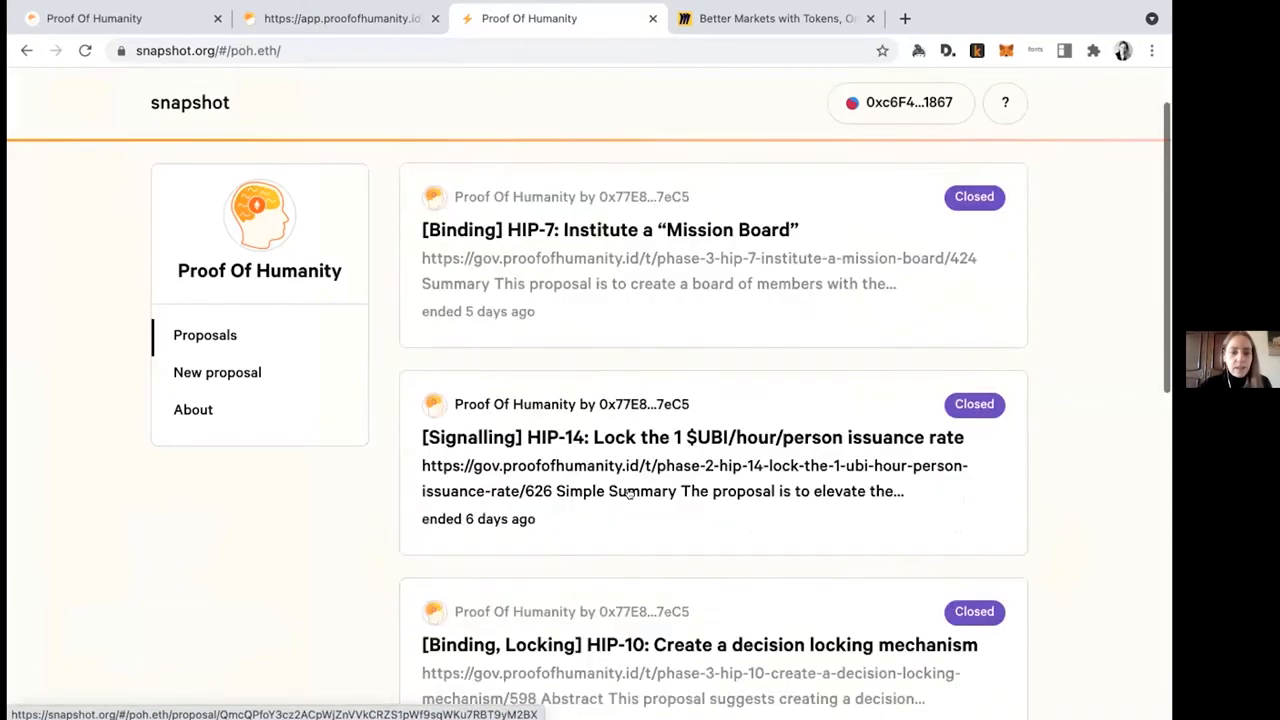
scroll("down", 3)
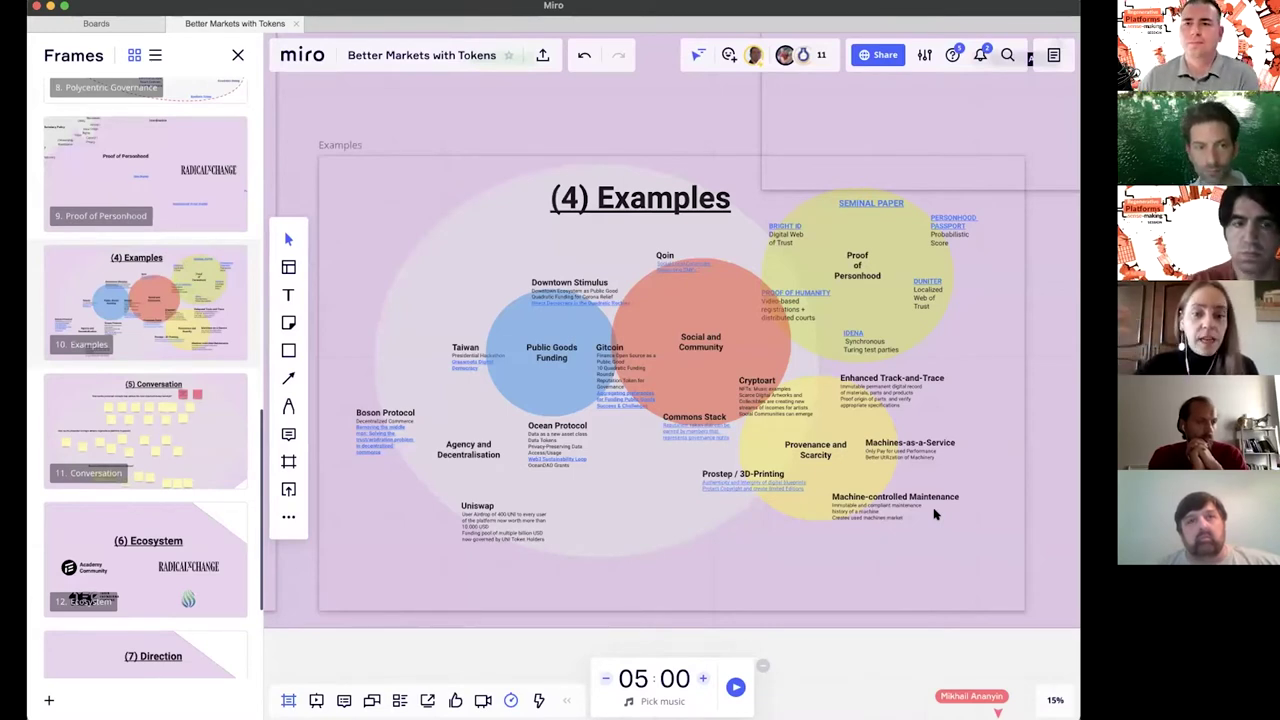
mouse_move(556, 544)
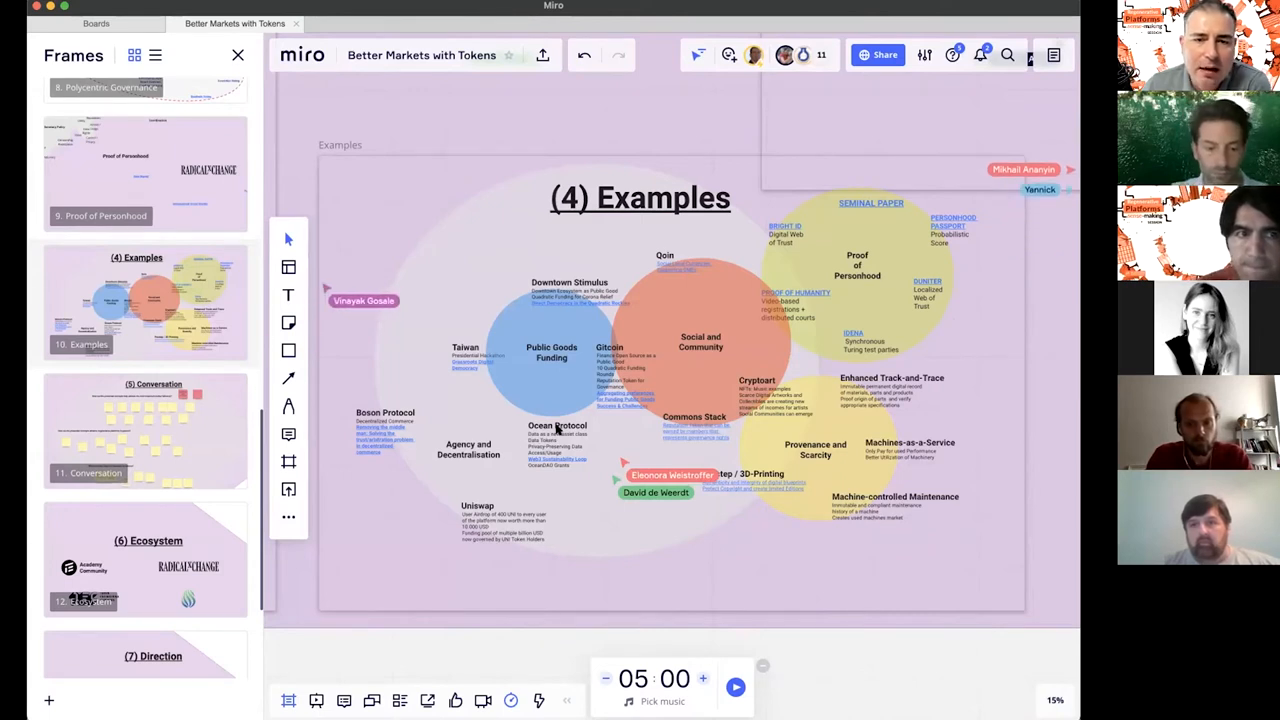
mouse_move(780, 374)
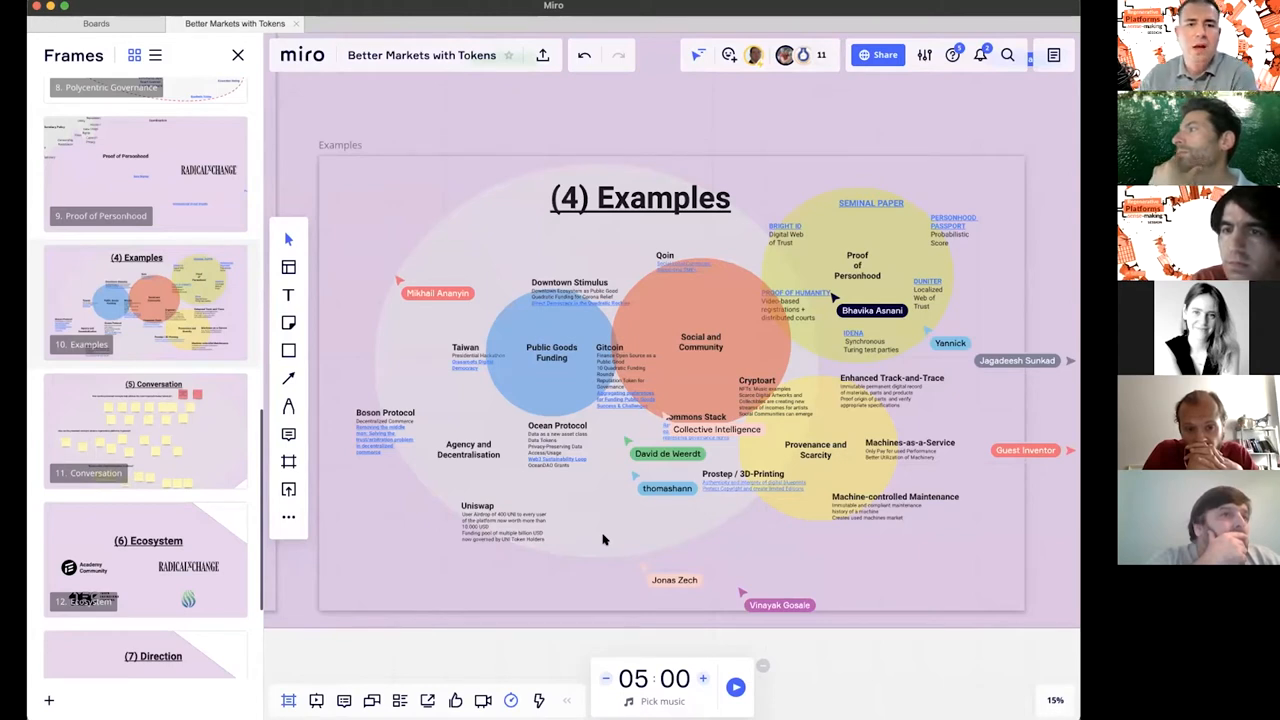
mouse_move(512, 574)
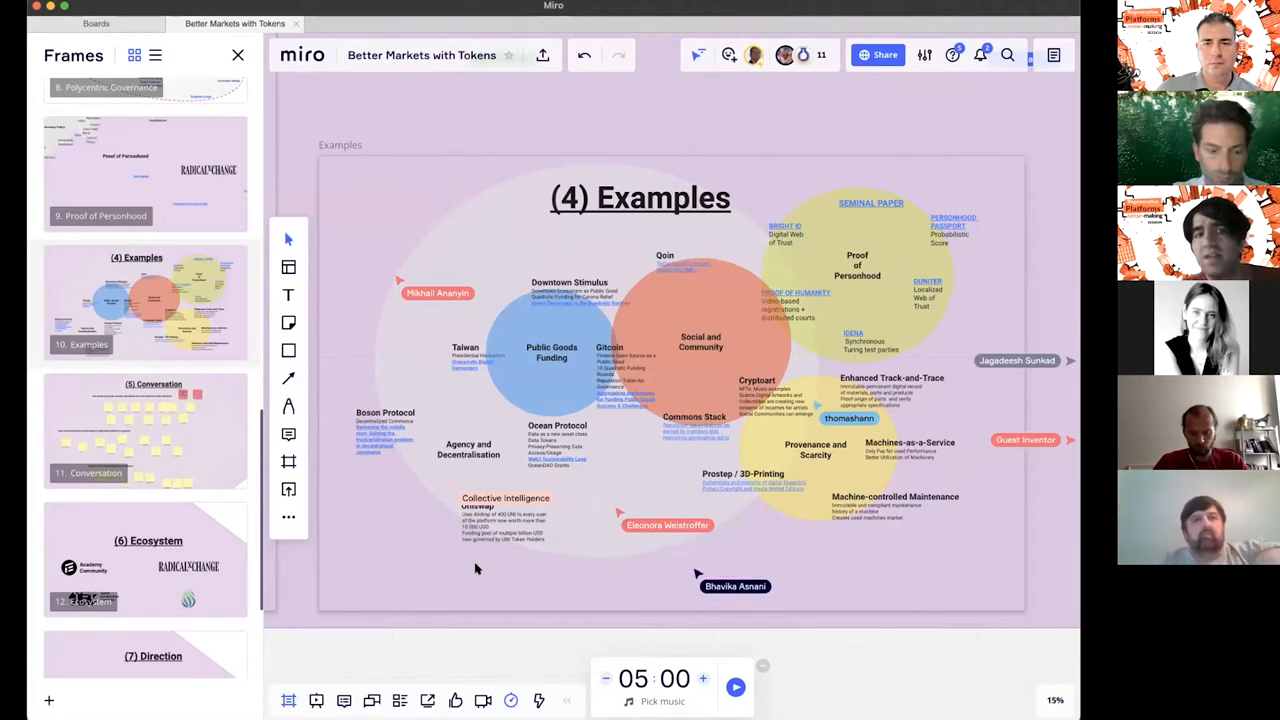
mouse_move(210, 452)
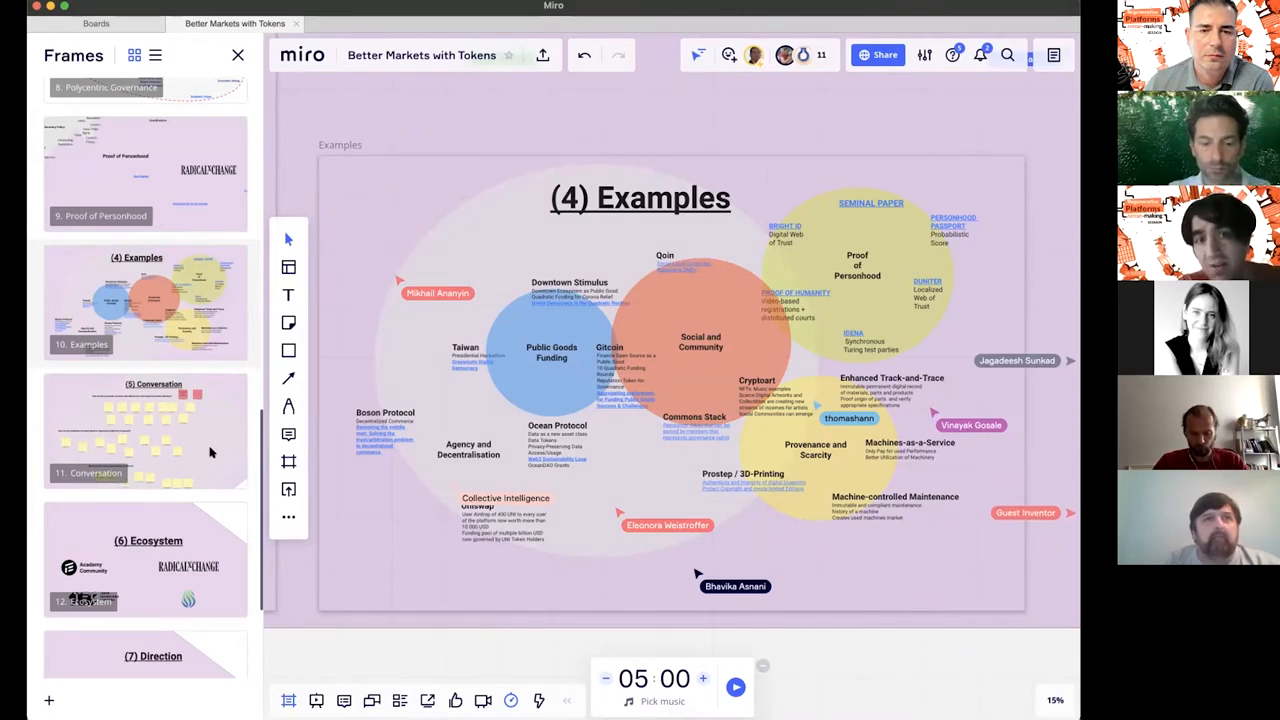
mouse_move(212, 458)
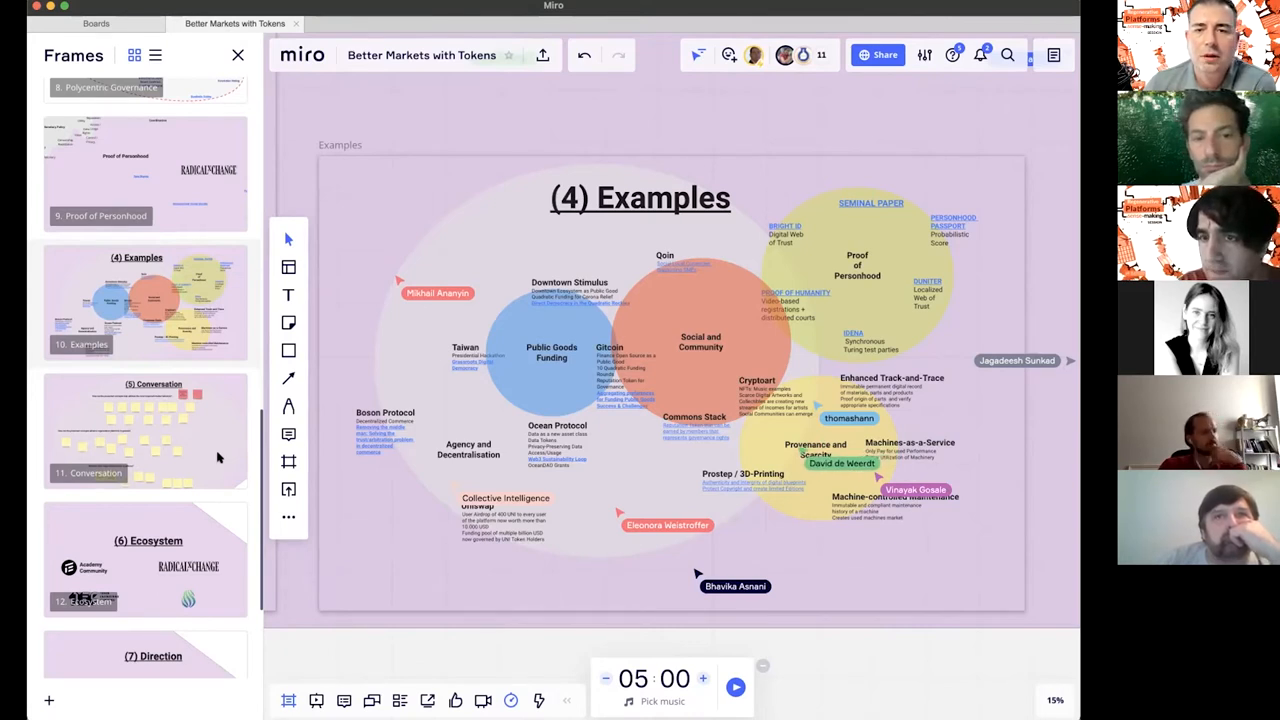
mouse_move(828, 360)
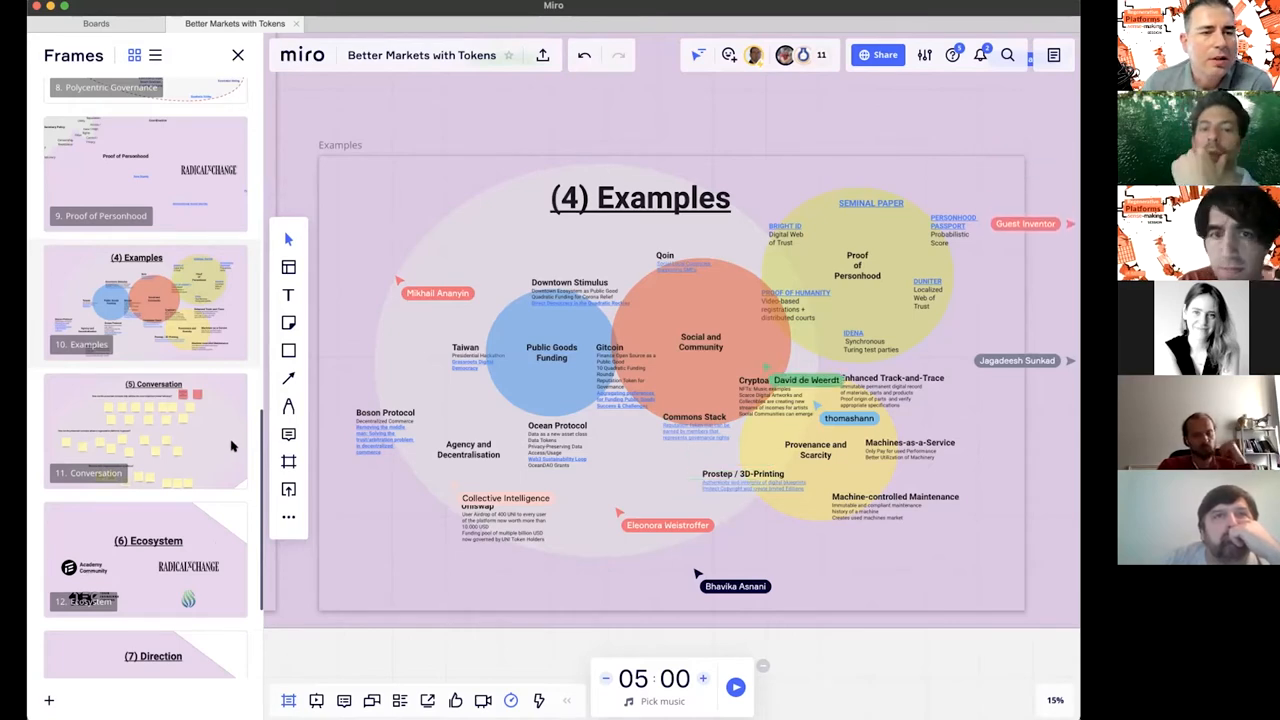
left_click(144, 430)
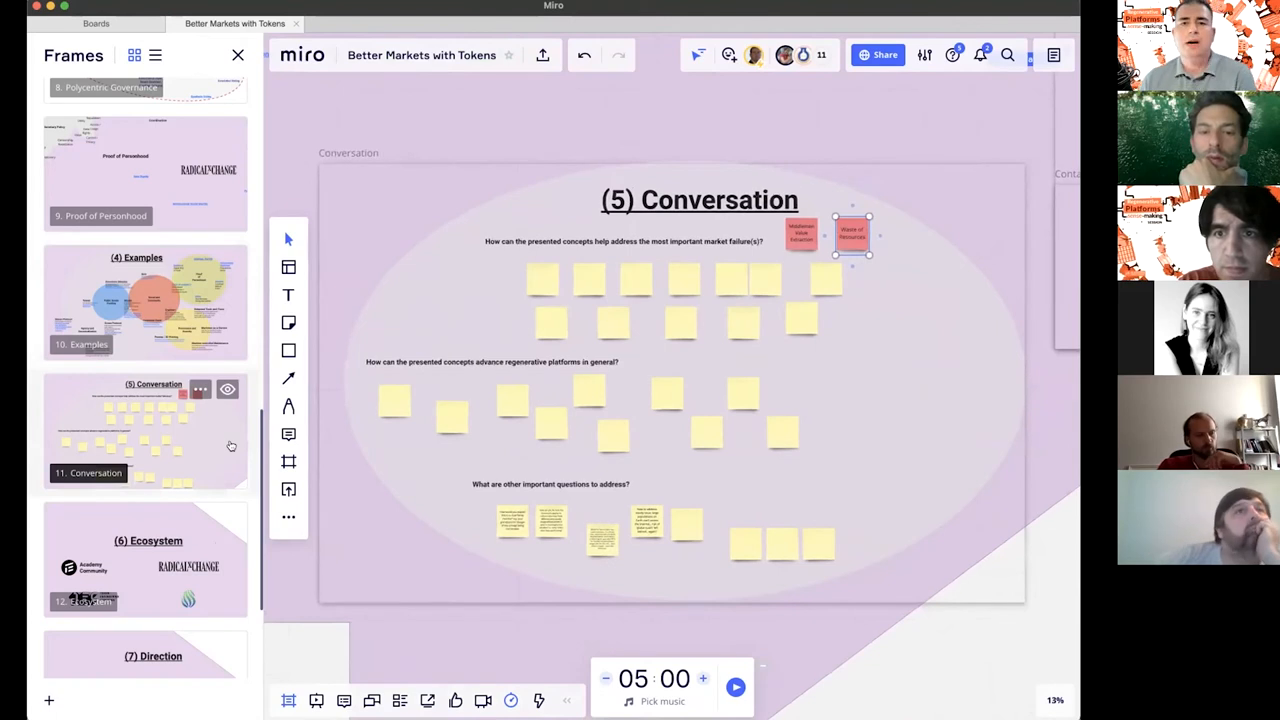
Navigate to the '11. Conversation' frame with its three questions and empty sticky notes.
left_click(854, 234)
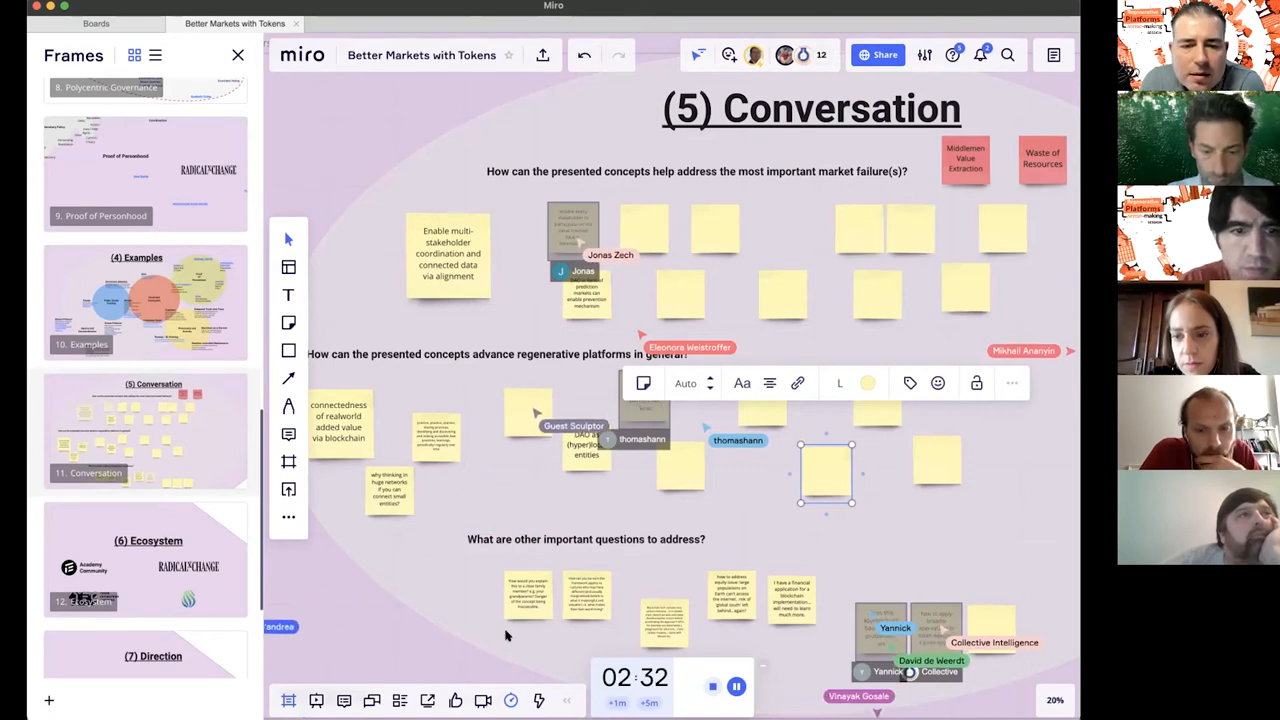
Begin a sticky-note answer starting with 'Toke' under the Conversation questions.
type("Tokens have the ability to start, restart, heal networks")
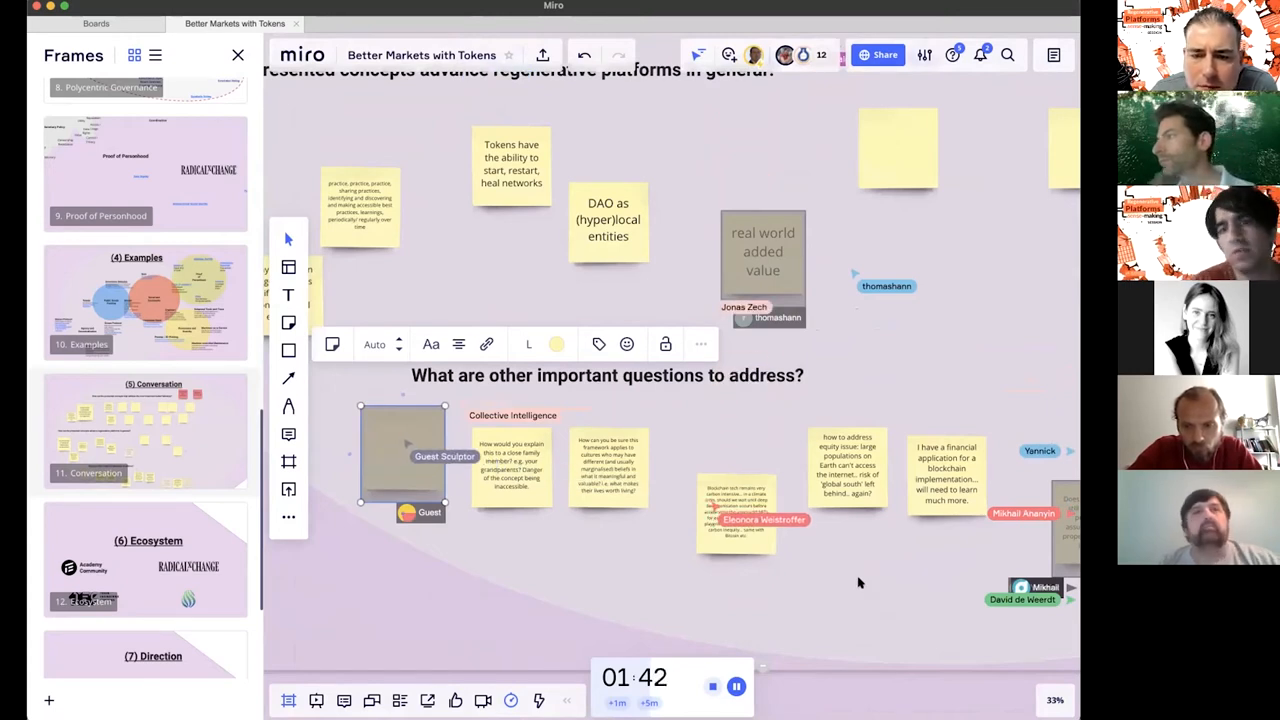
Scroll down the Conversation frame to the notes under the other-important-questions prompt.
scroll("down", 3)
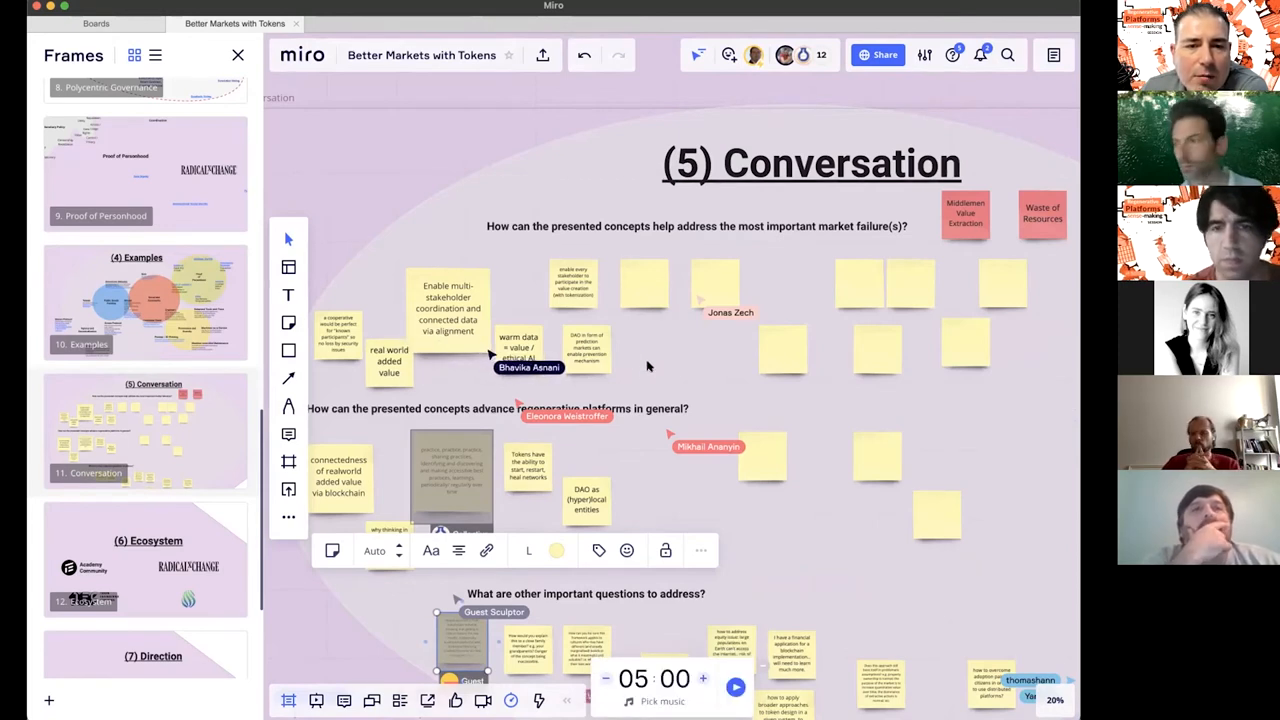
mouse_move(660, 428)
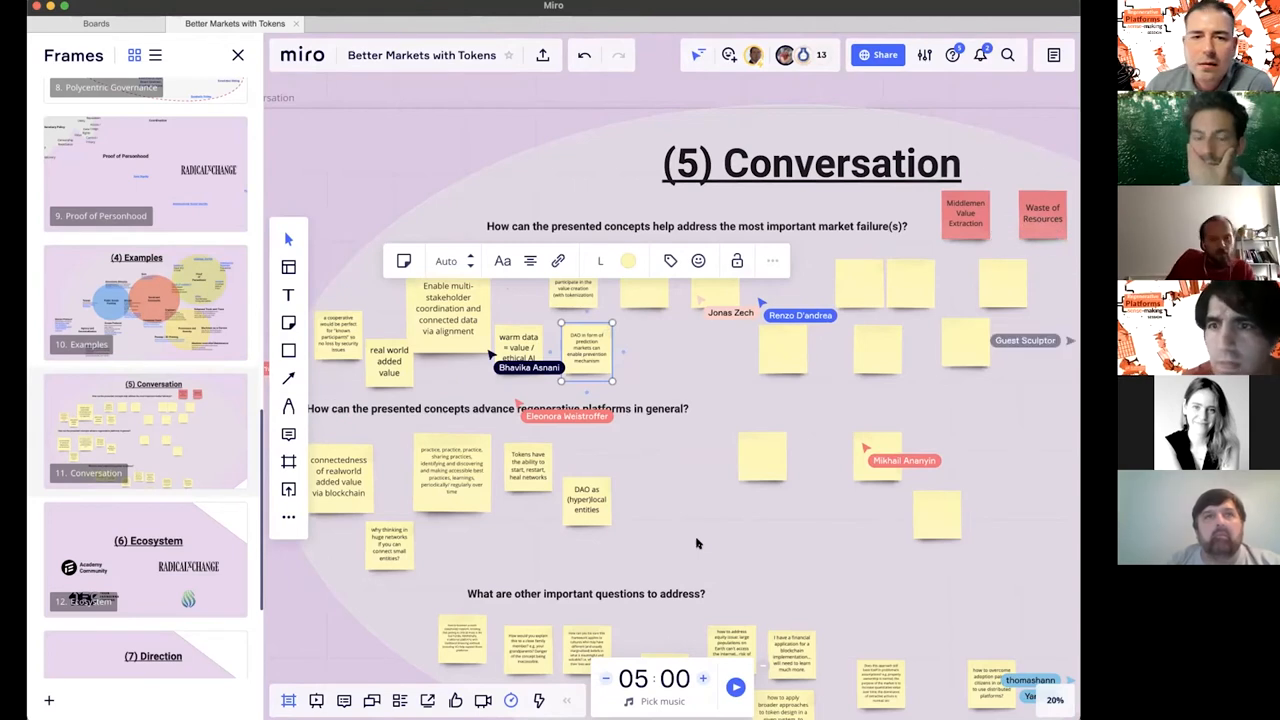
mouse_move(744, 544)
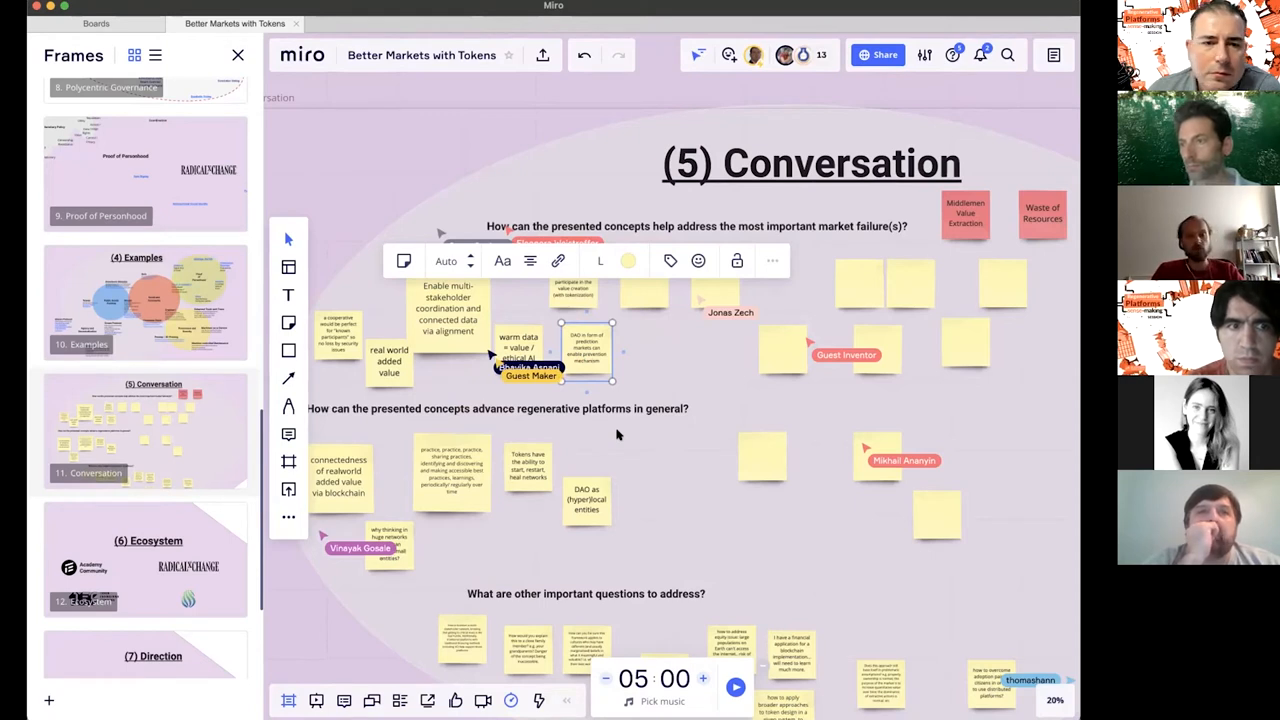
mouse_move(396, 376)
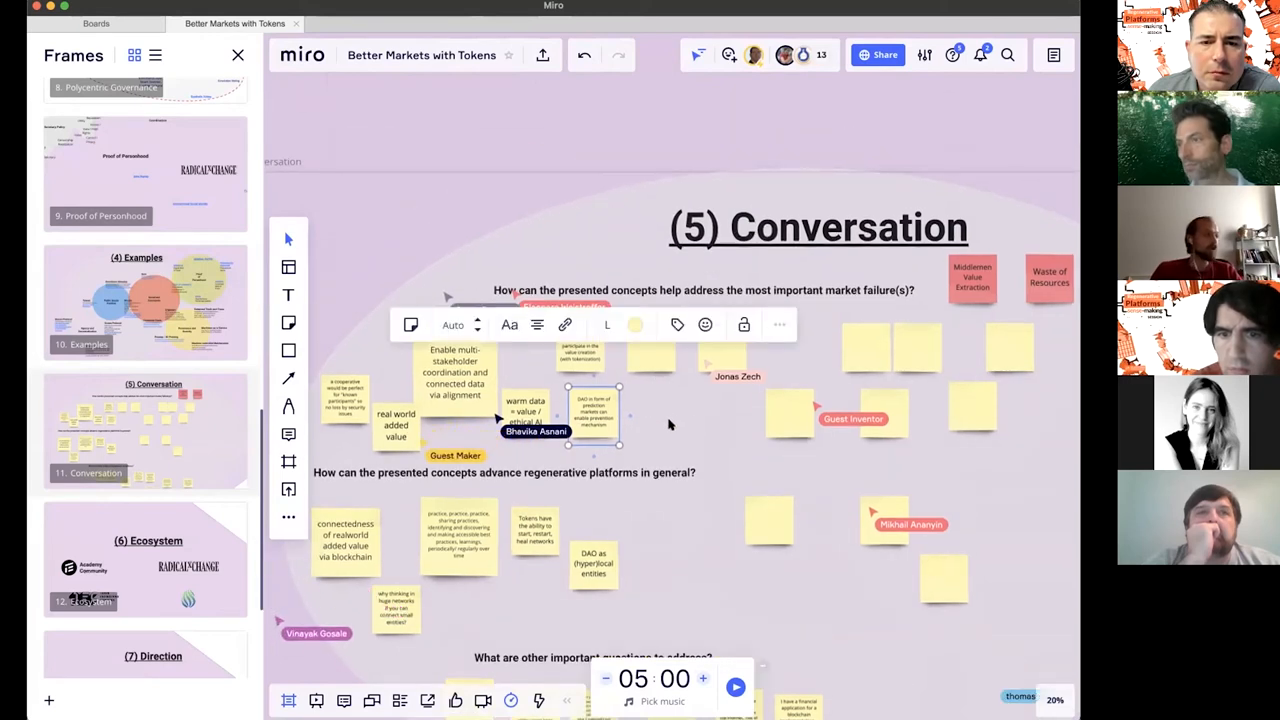
Scroll down the Conversation frame to follow the accumulating sticky-note answers.
scroll("down", 3)
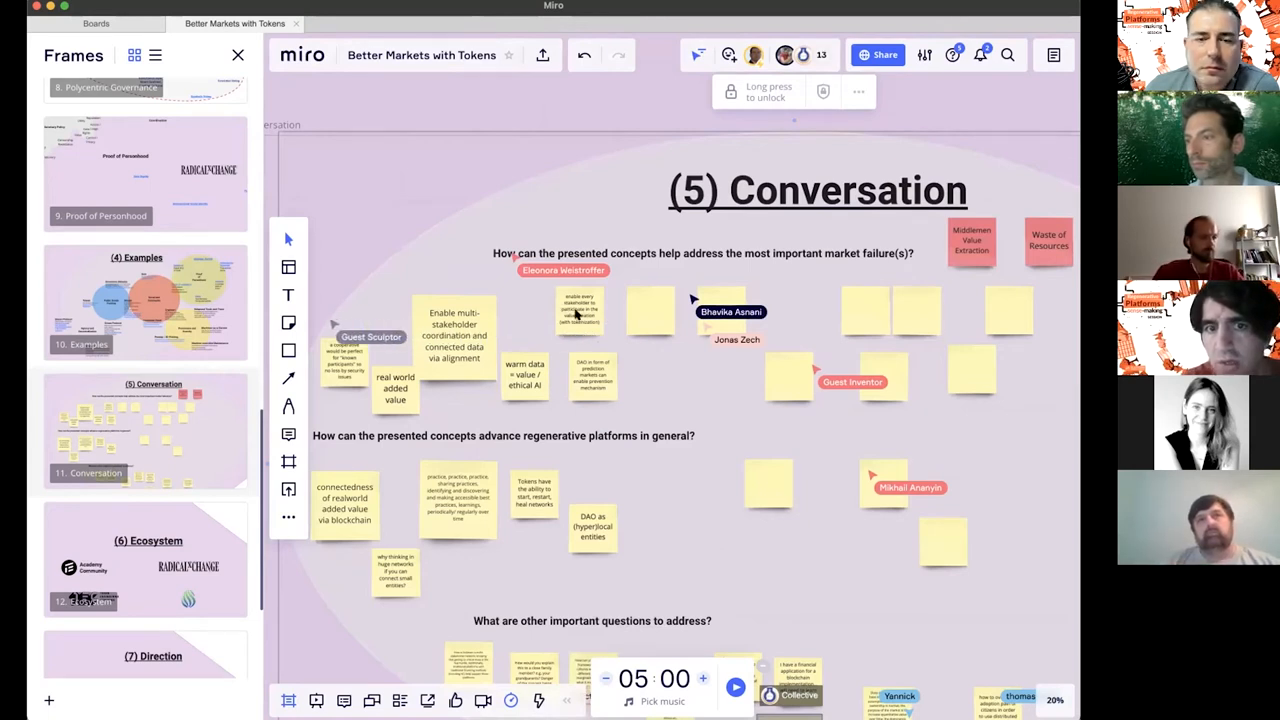
left_click(572, 312)
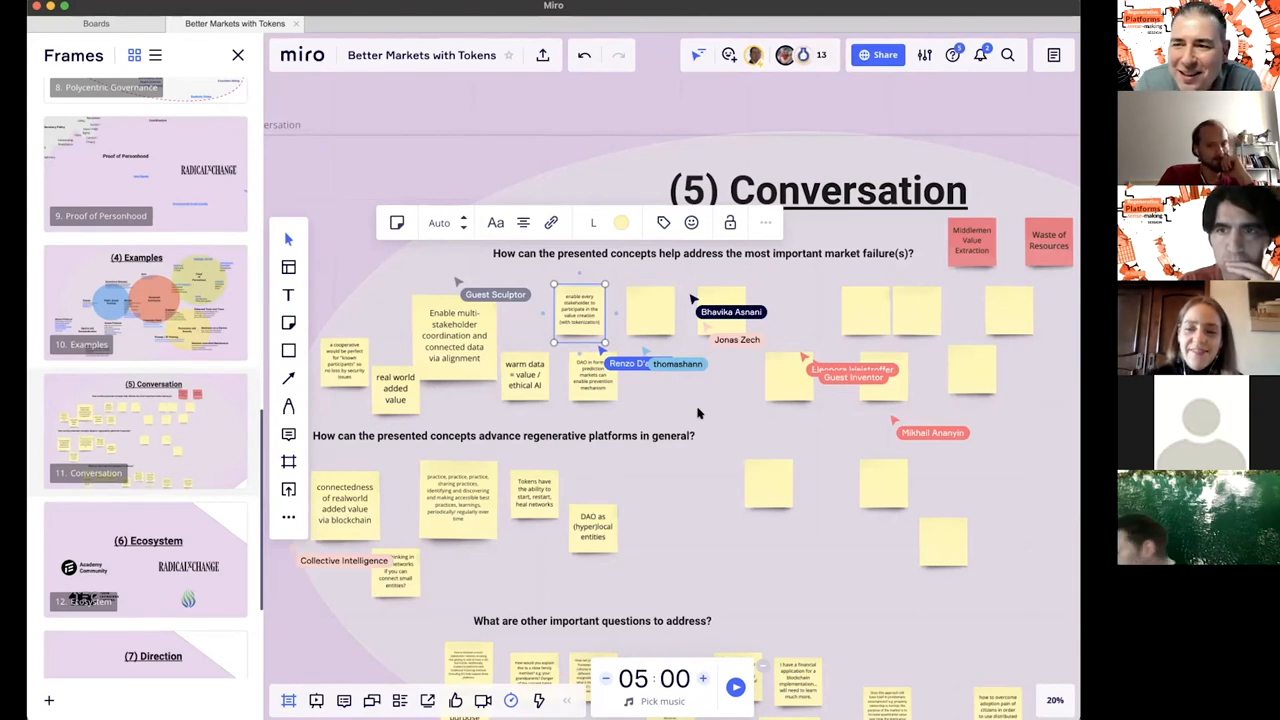
mouse_move(1040, 184)
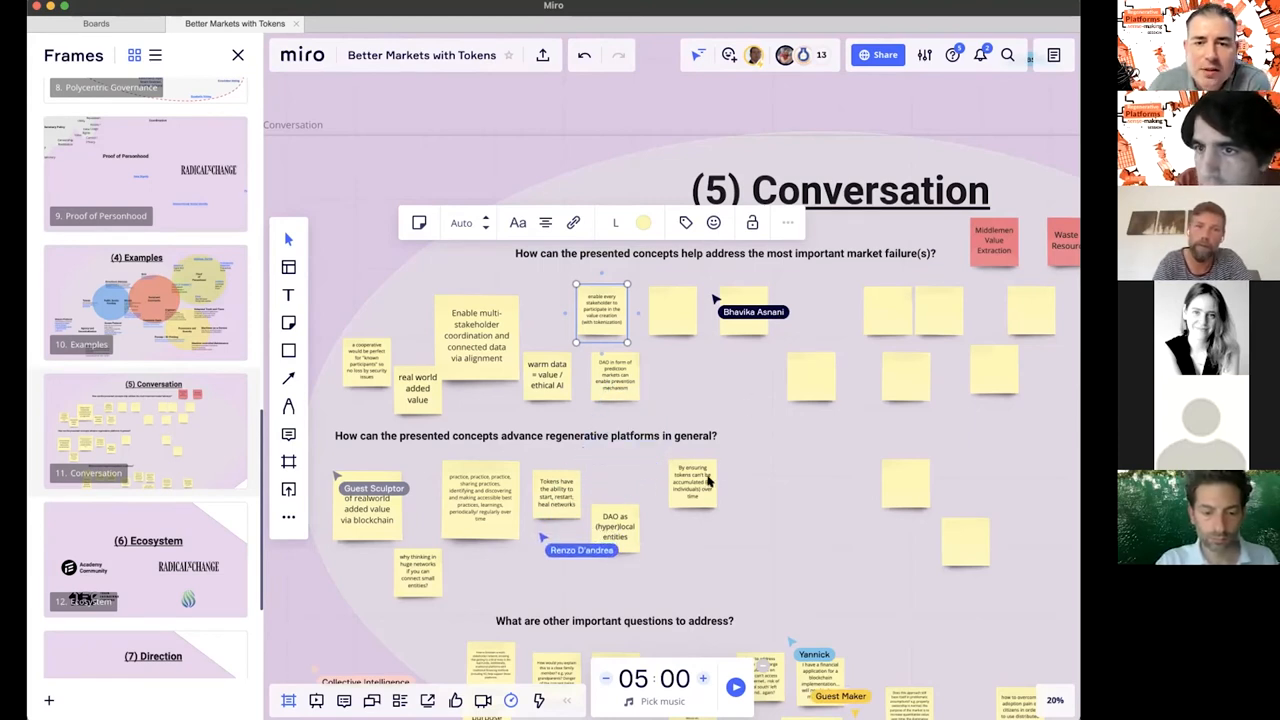
left_click(690, 486)
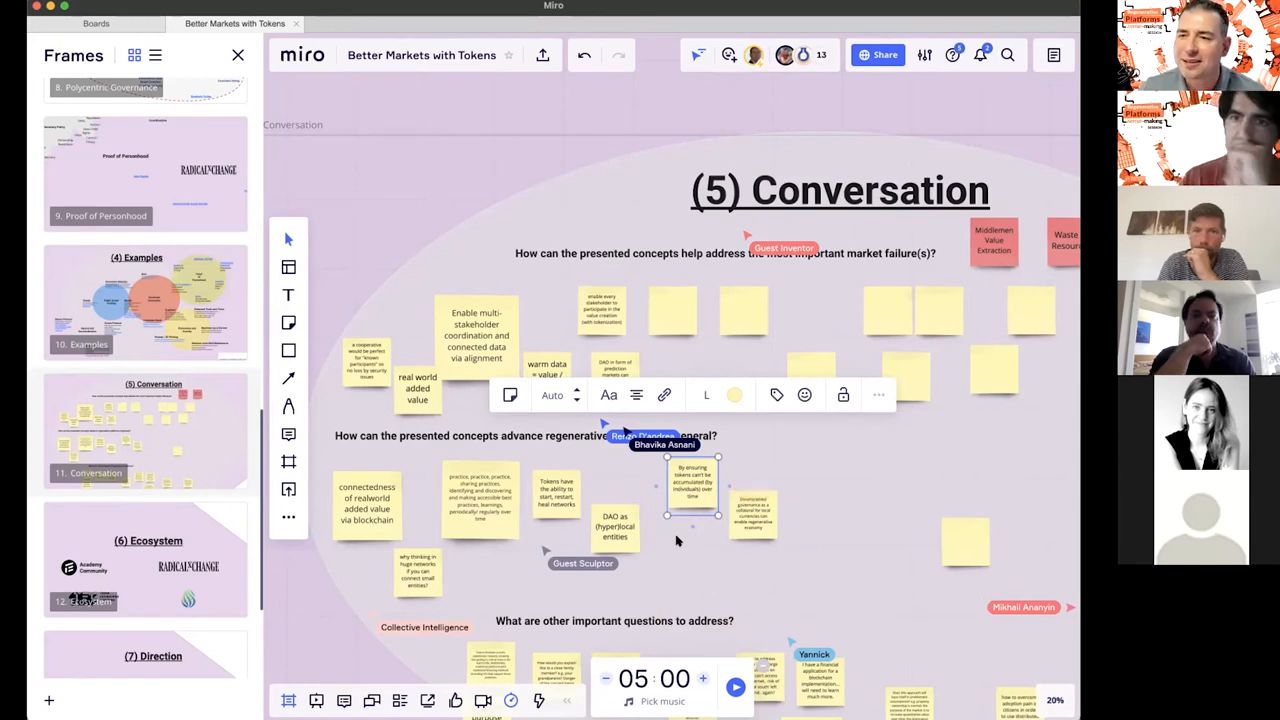
mouse_move(838, 562)
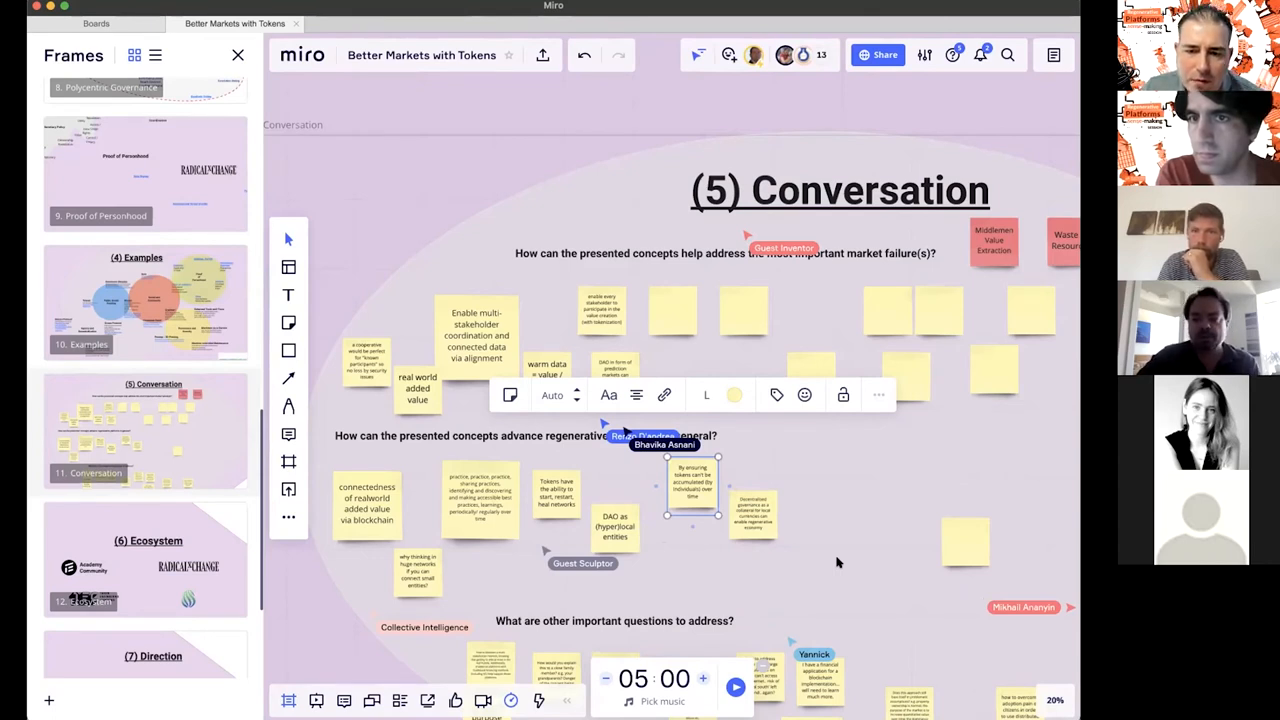
mouse_move(868, 548)
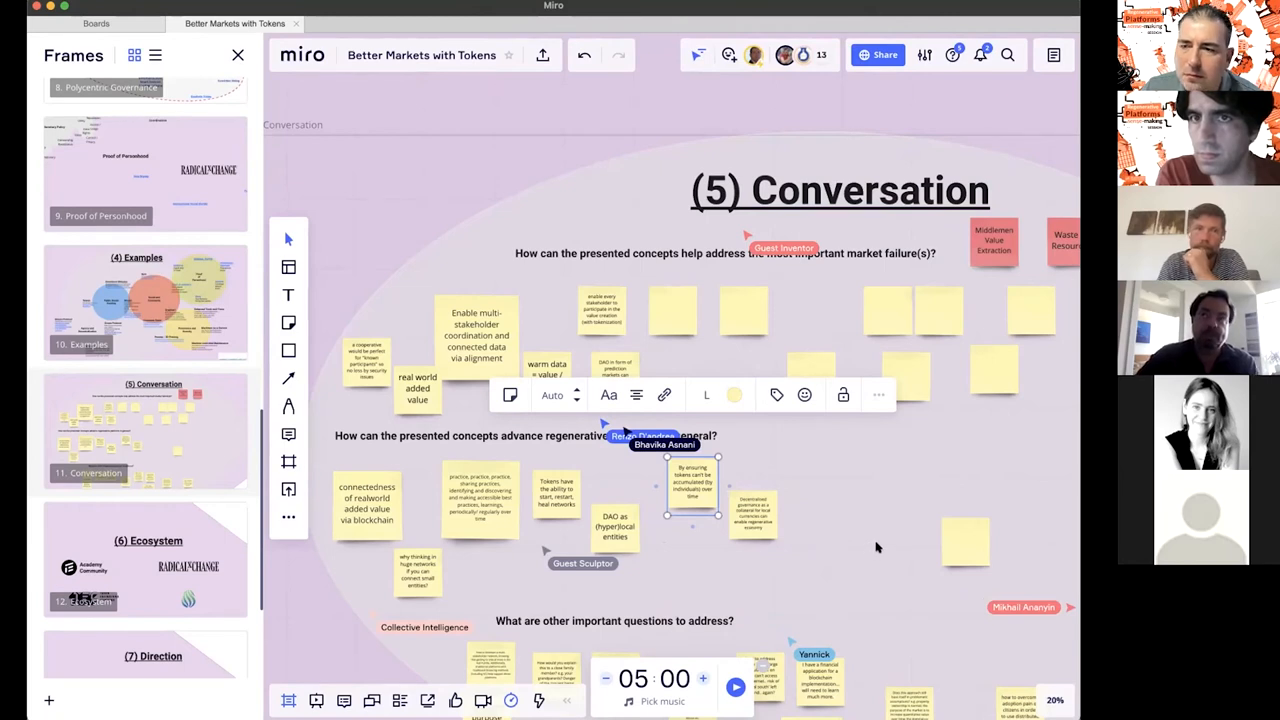
Bring the regenerative-platforms and other-important-questions notes into view on the Conversation frame.
scroll("down", 3)
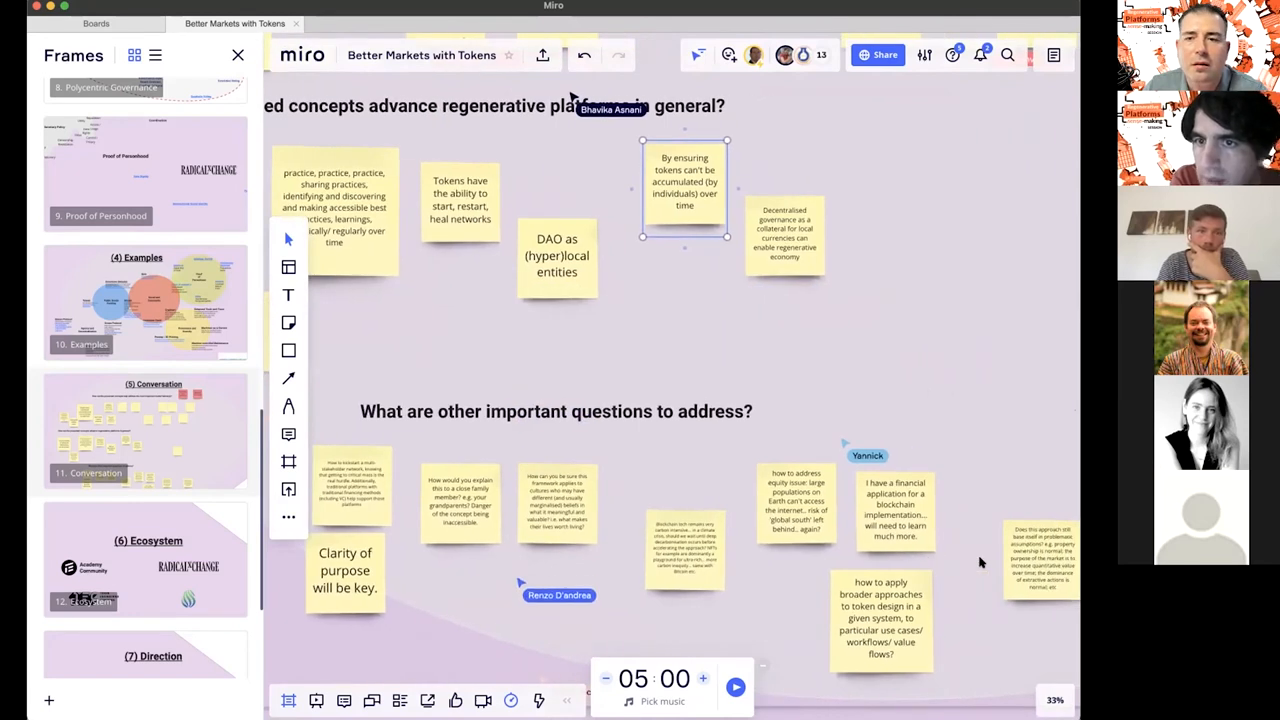
left_click(684, 184)
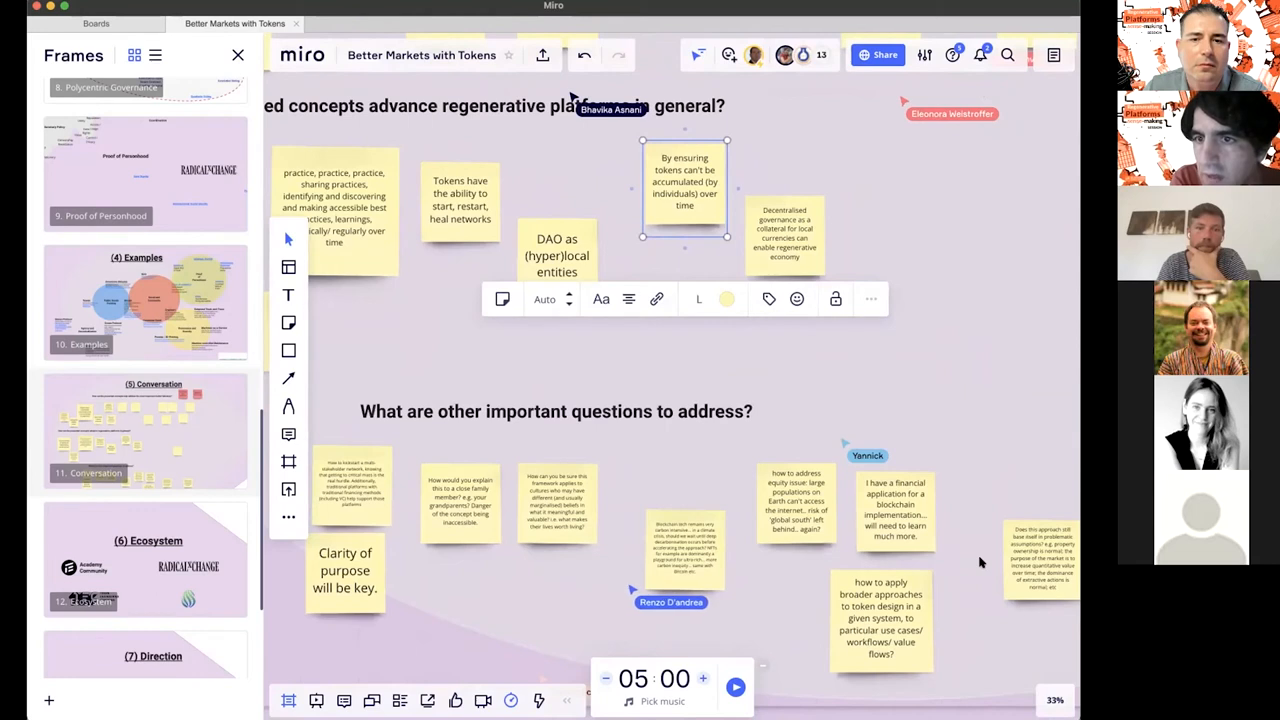
mouse_move(640, 444)
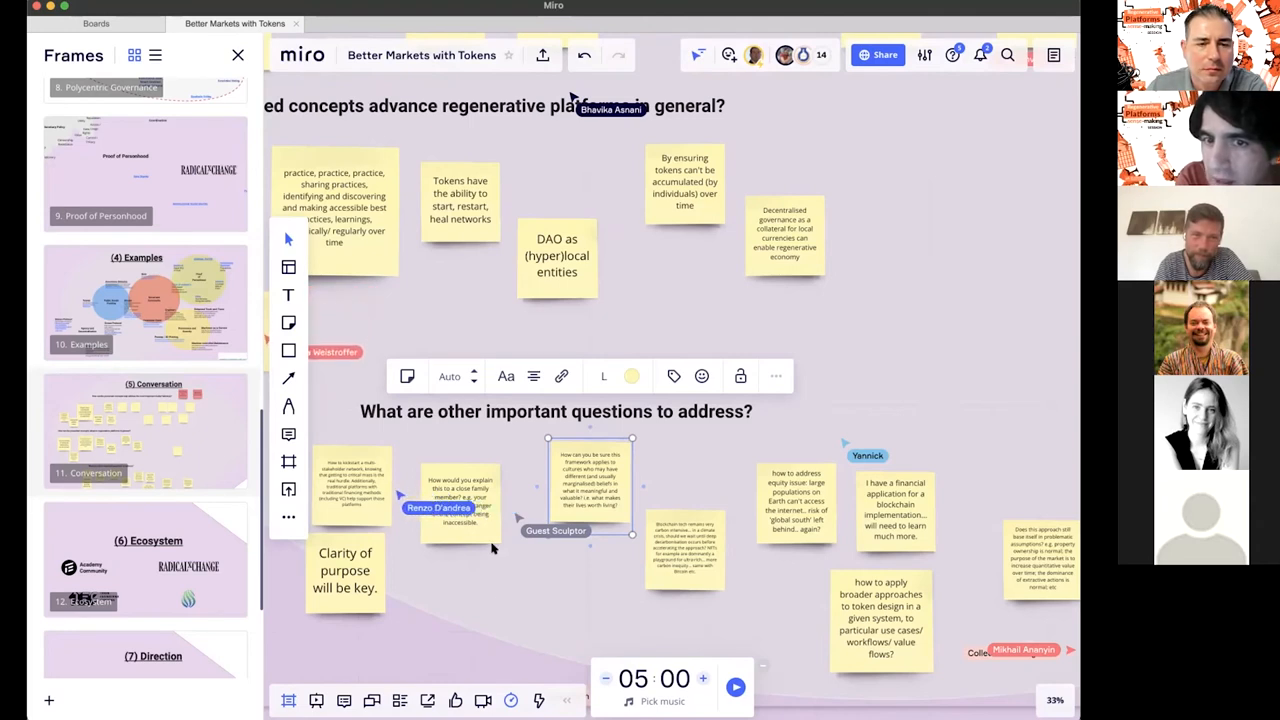
left_click(456, 496)
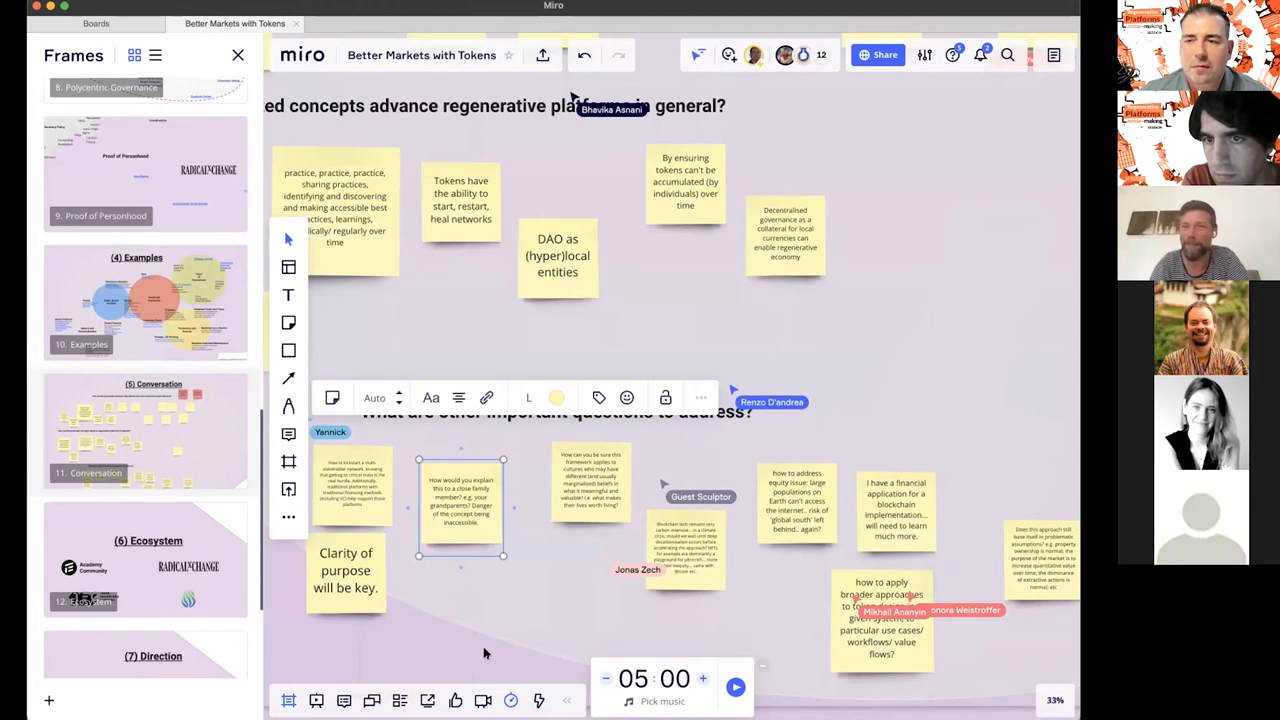
mouse_move(892, 104)
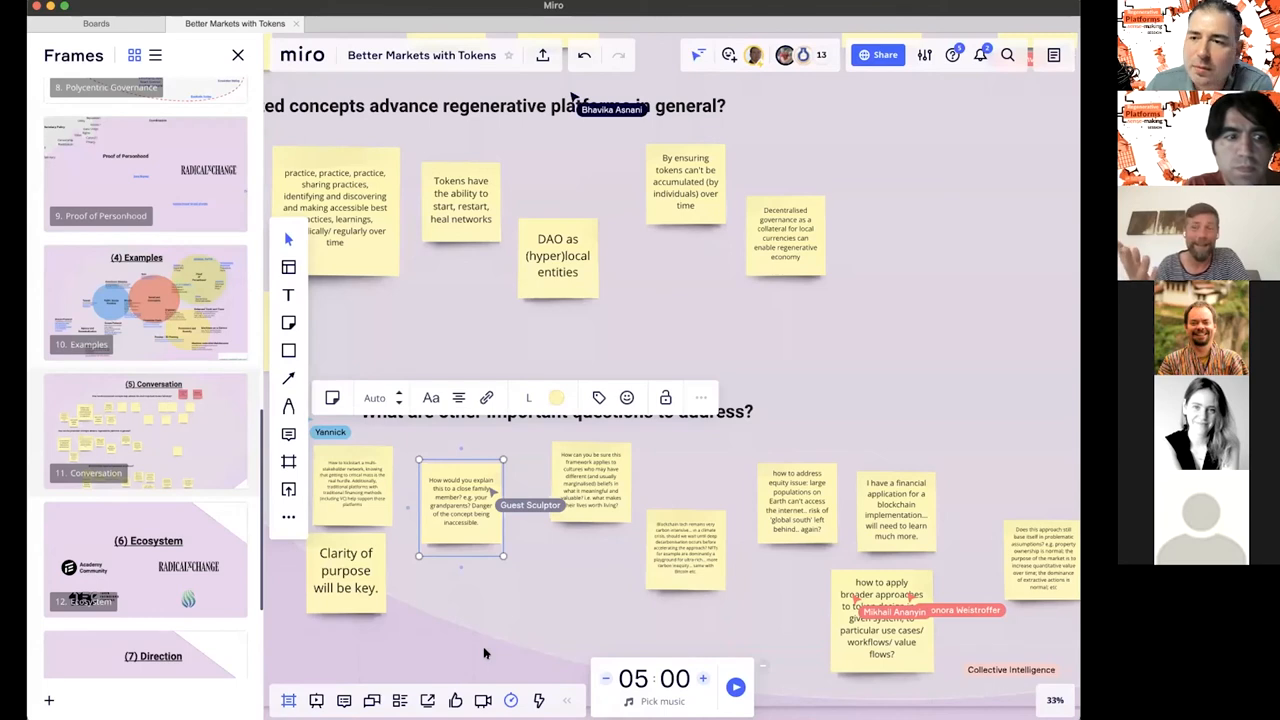
mouse_move(508, 660)
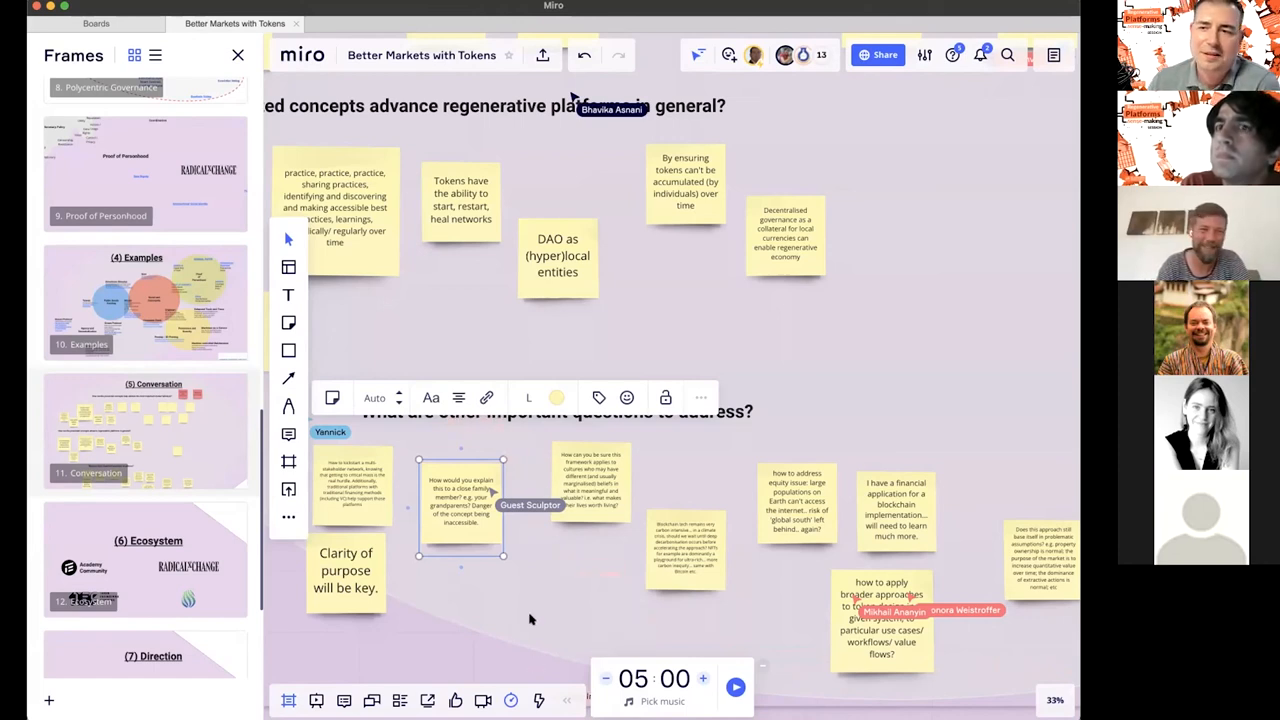
mouse_move(536, 620)
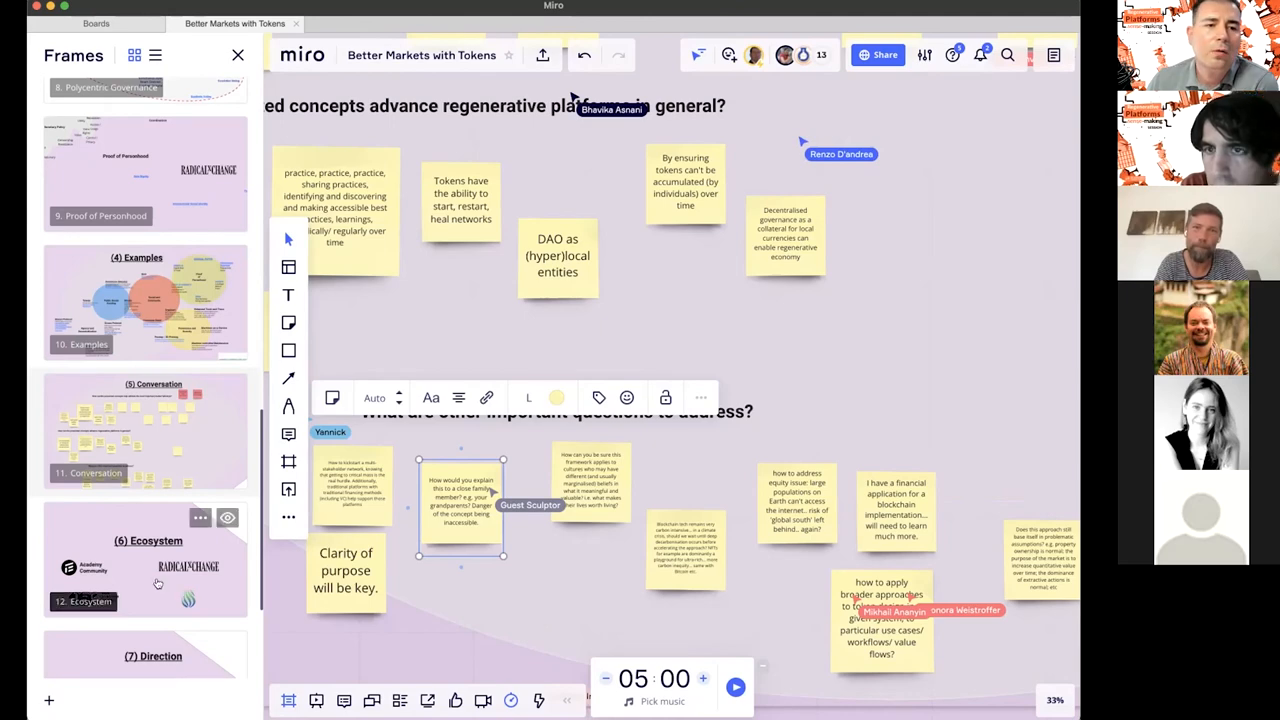
Jump to the Ecosystem frame showing partner logos like Token Engineering Commons and Proof of Humanity.
left_click(144, 556)
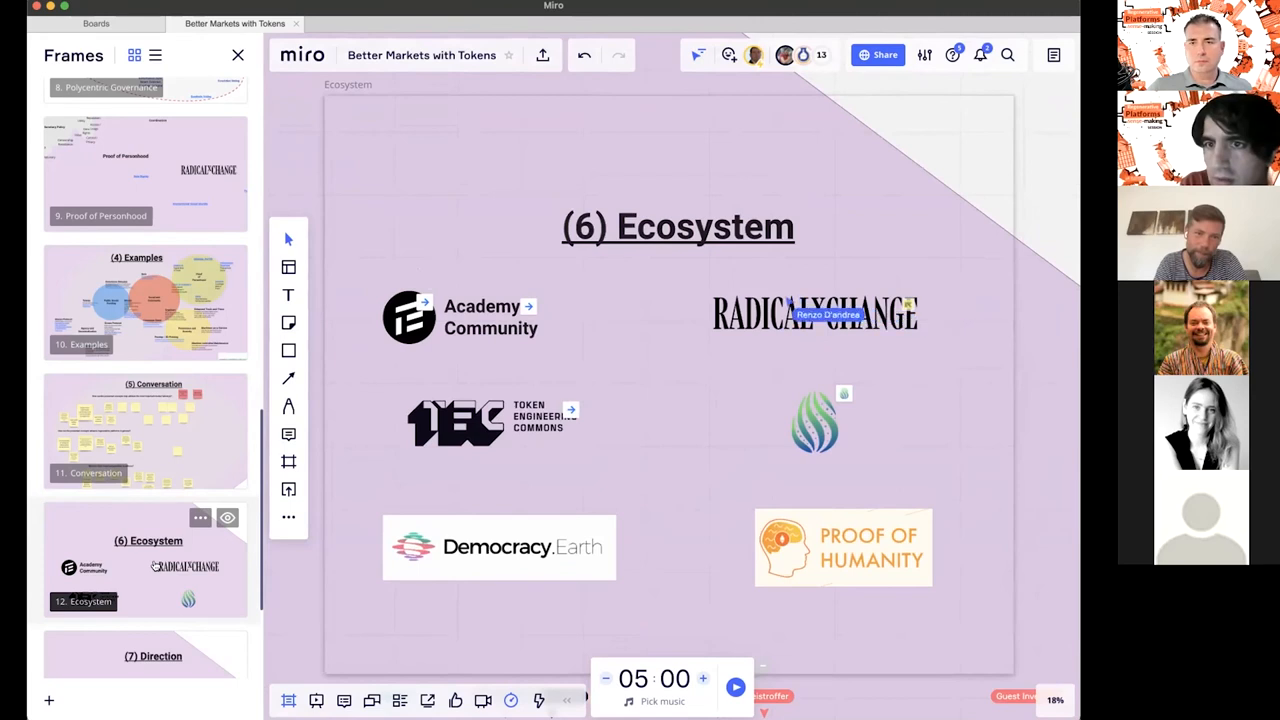
mouse_move(540, 348)
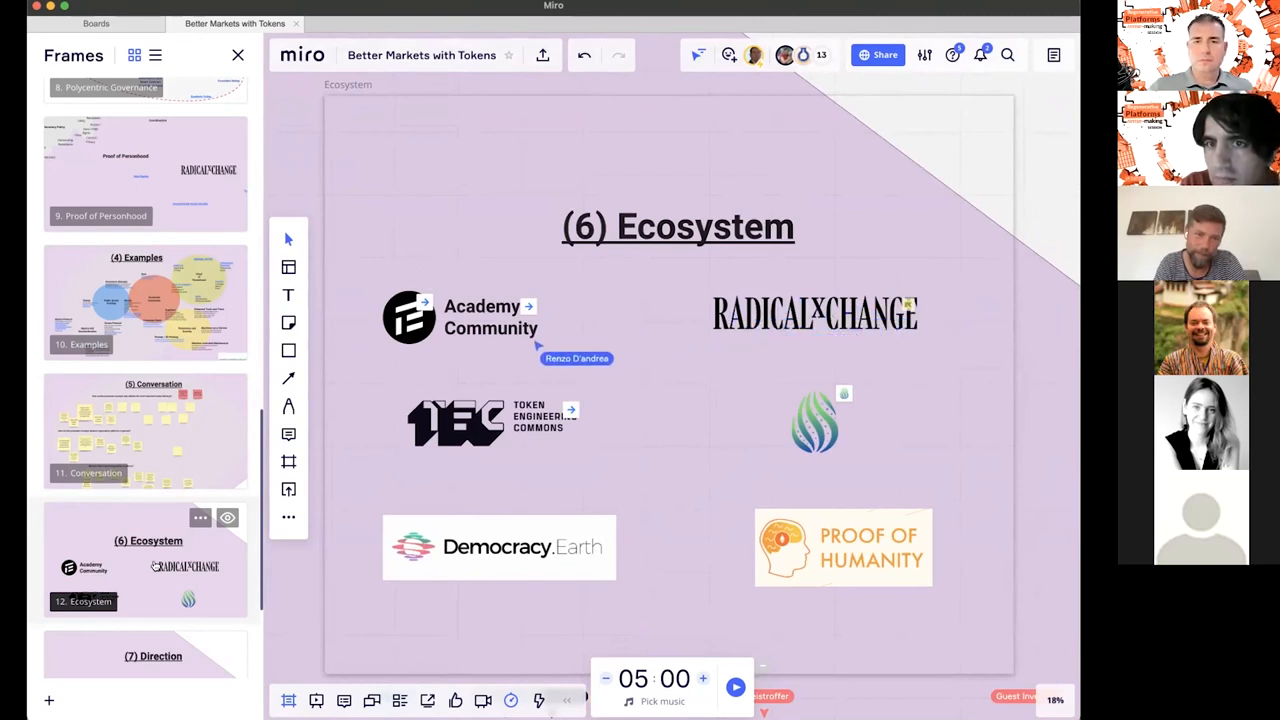
mouse_move(468, 318)
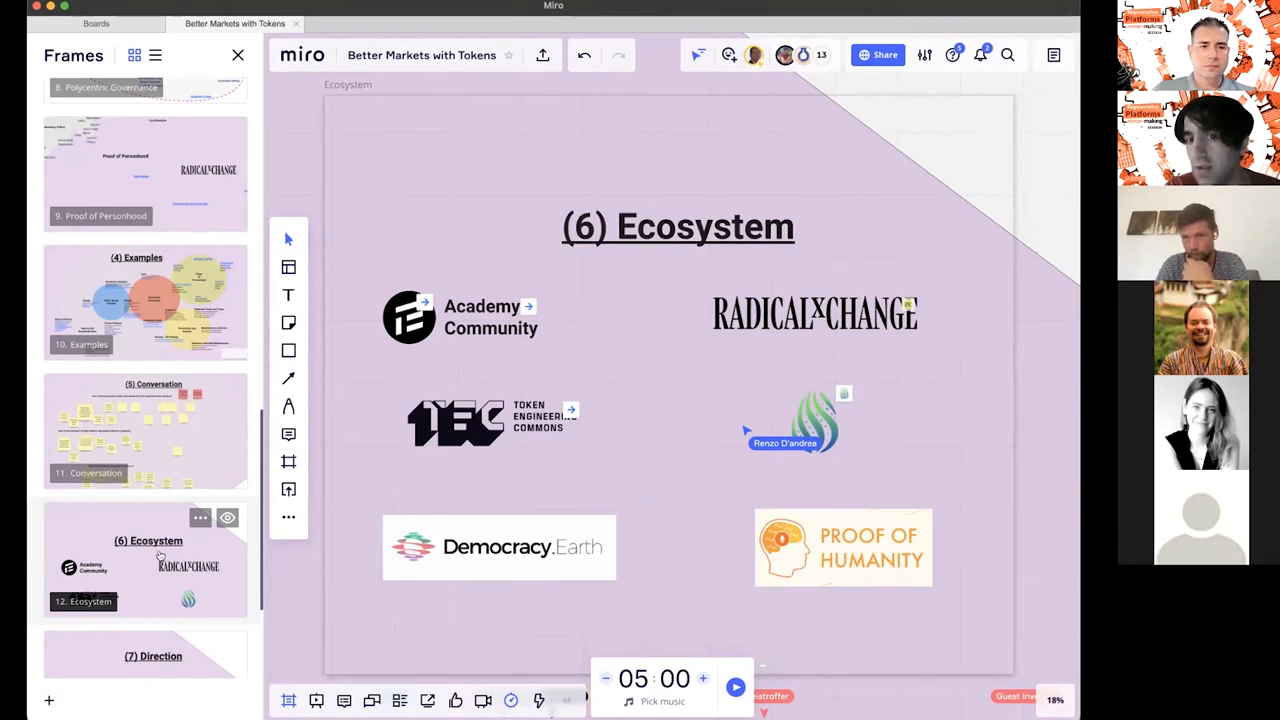
mouse_move(186, 656)
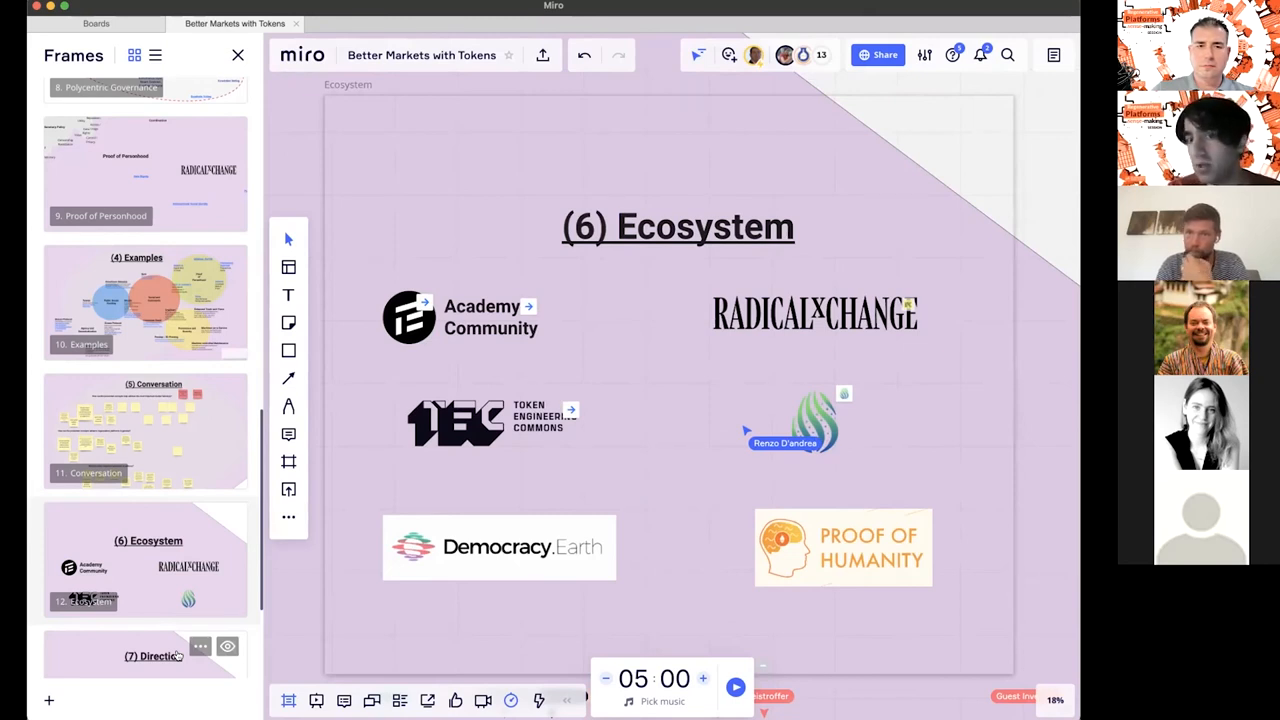
mouse_move(104, 652)
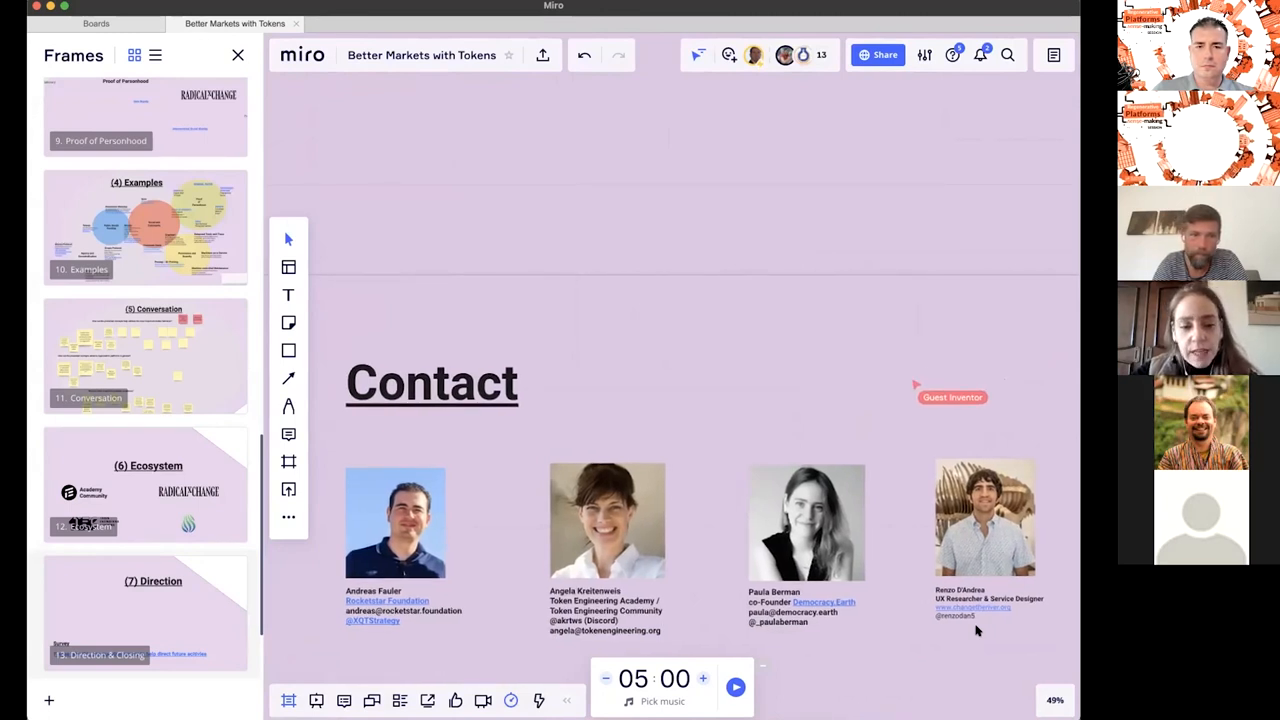
left_click_drag(952, 396, 798, 442)
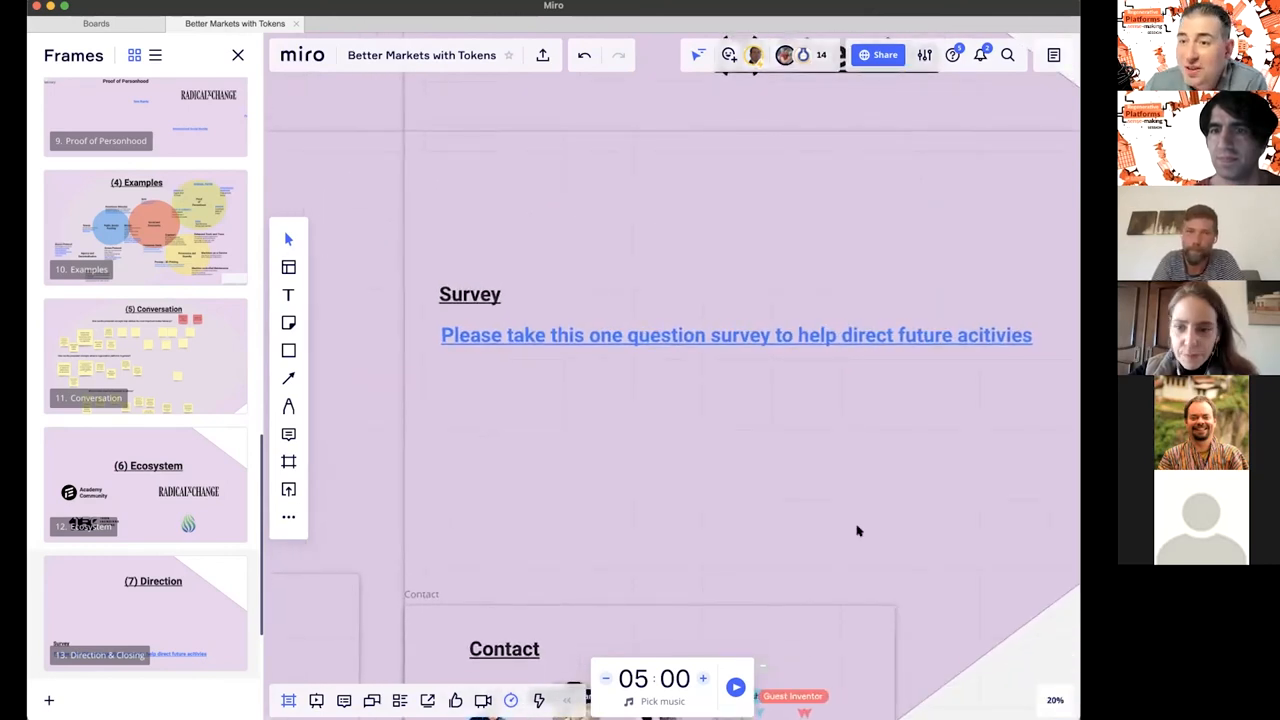
mouse_move(770, 340)
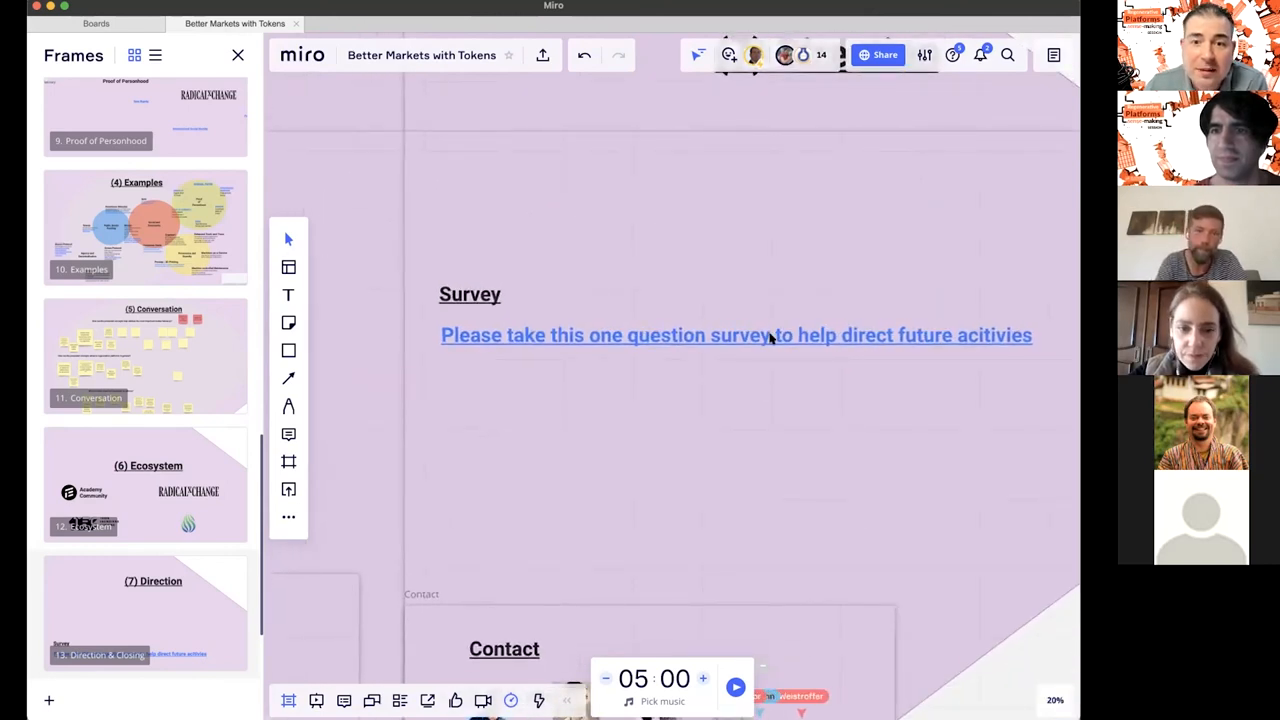